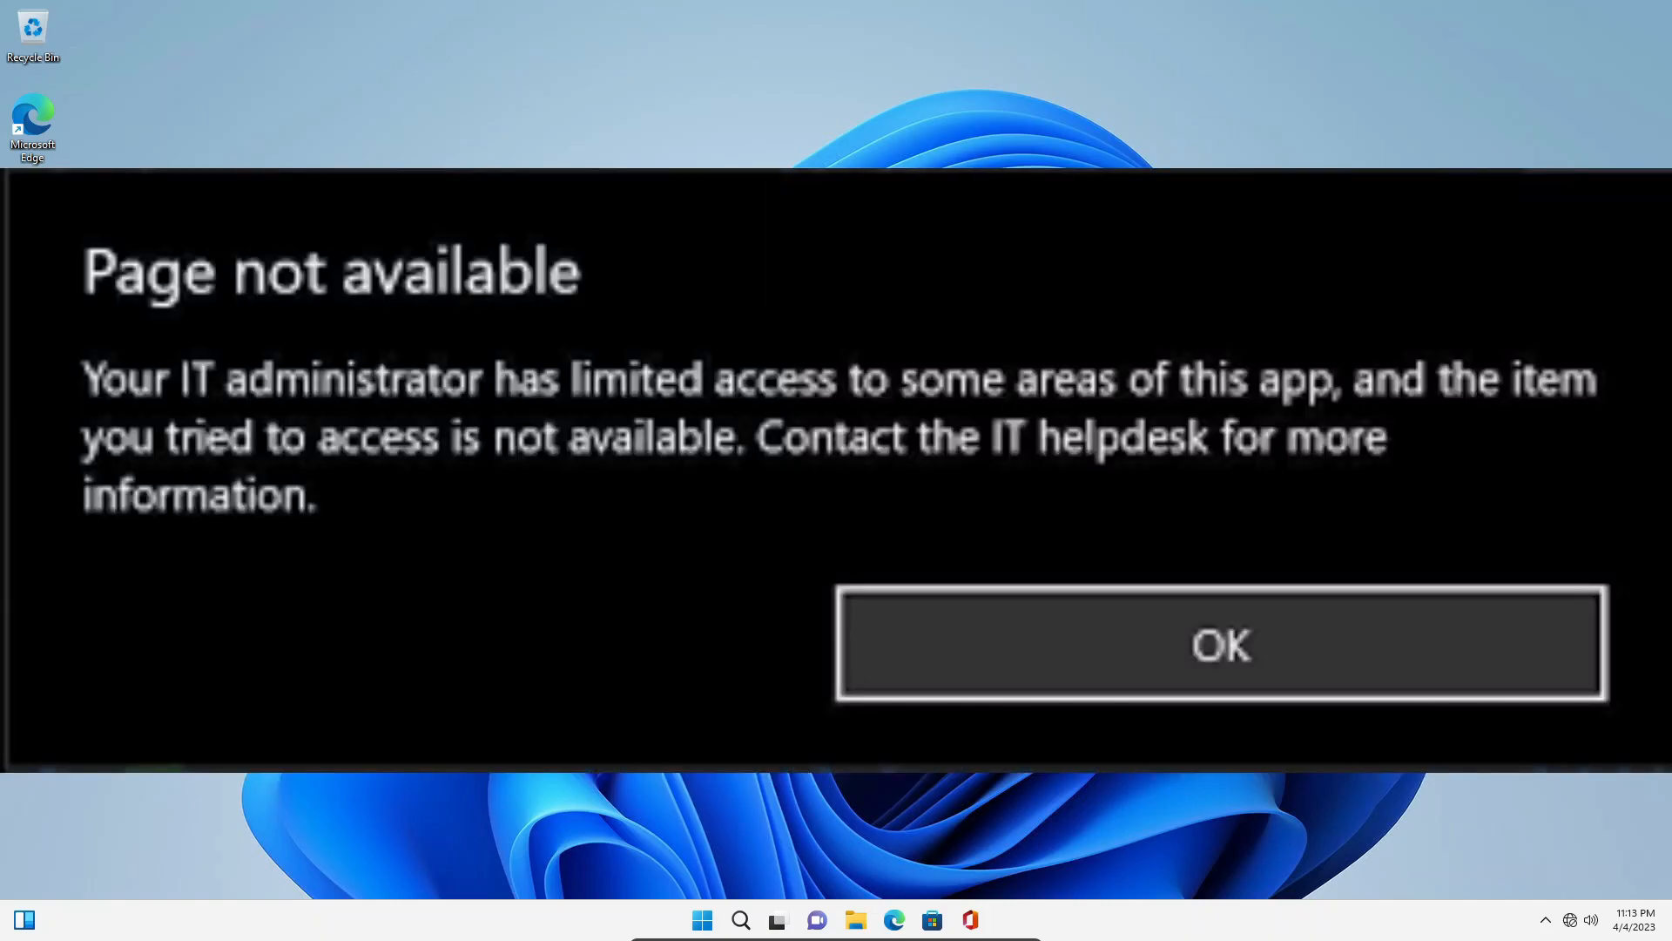
- Dismiss the 'Page not available' access-restriction message with OK
{"action": "left_click", "coordinate": [1220, 645]}
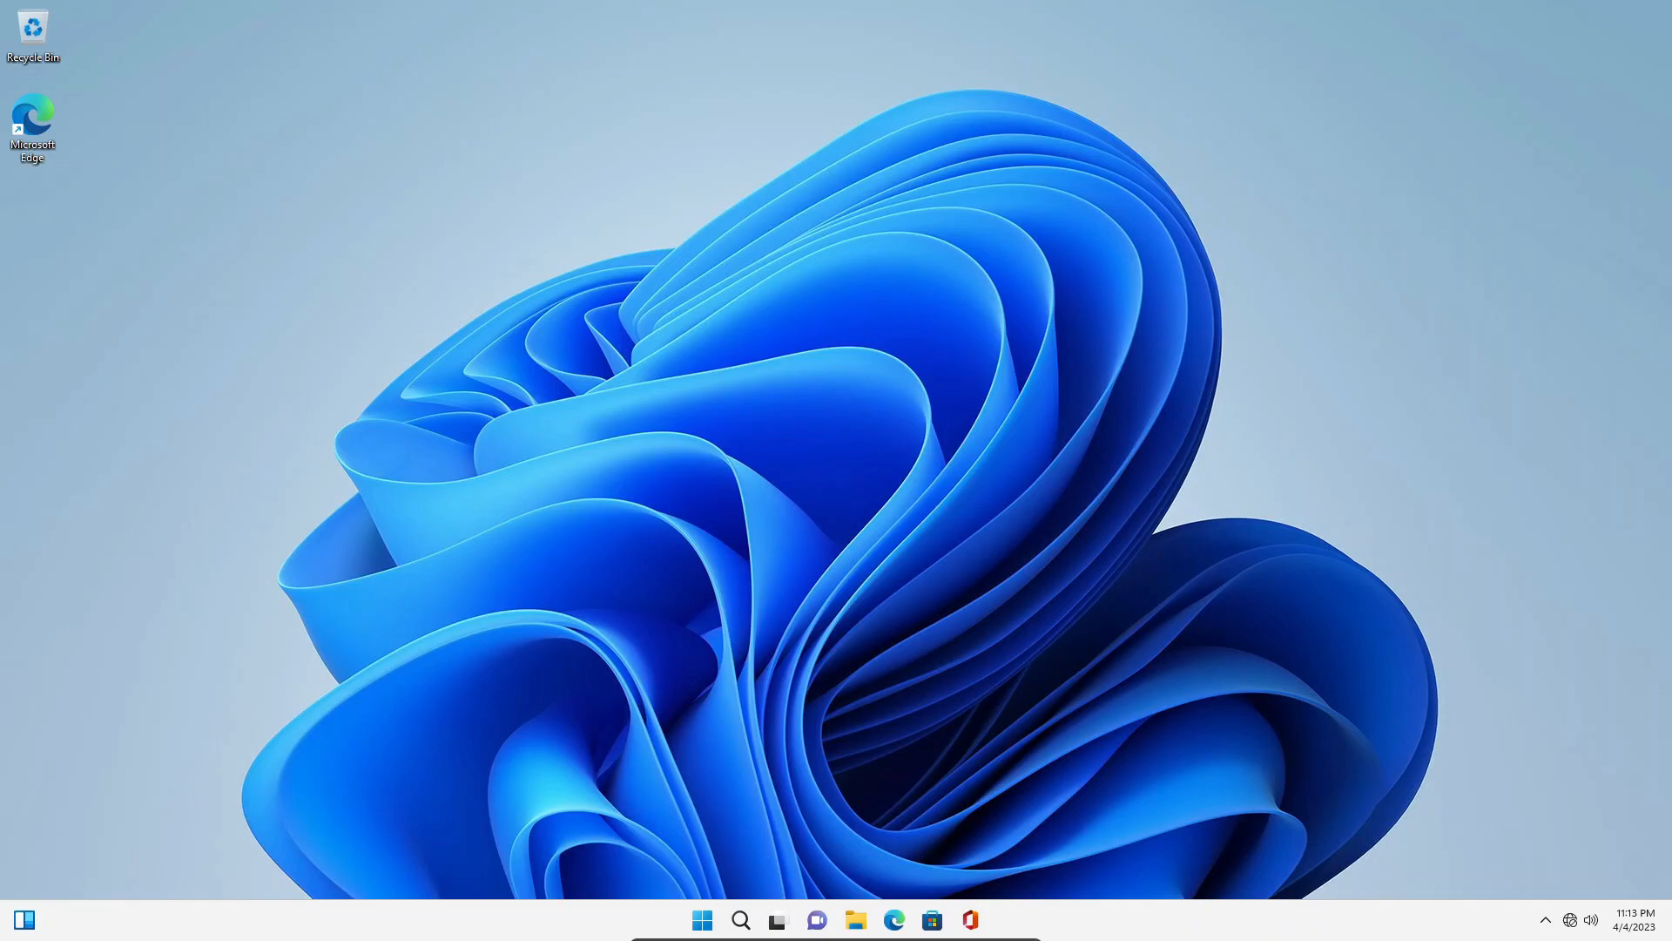
{"action": "mouse_move", "coordinate": [1308, 597]}
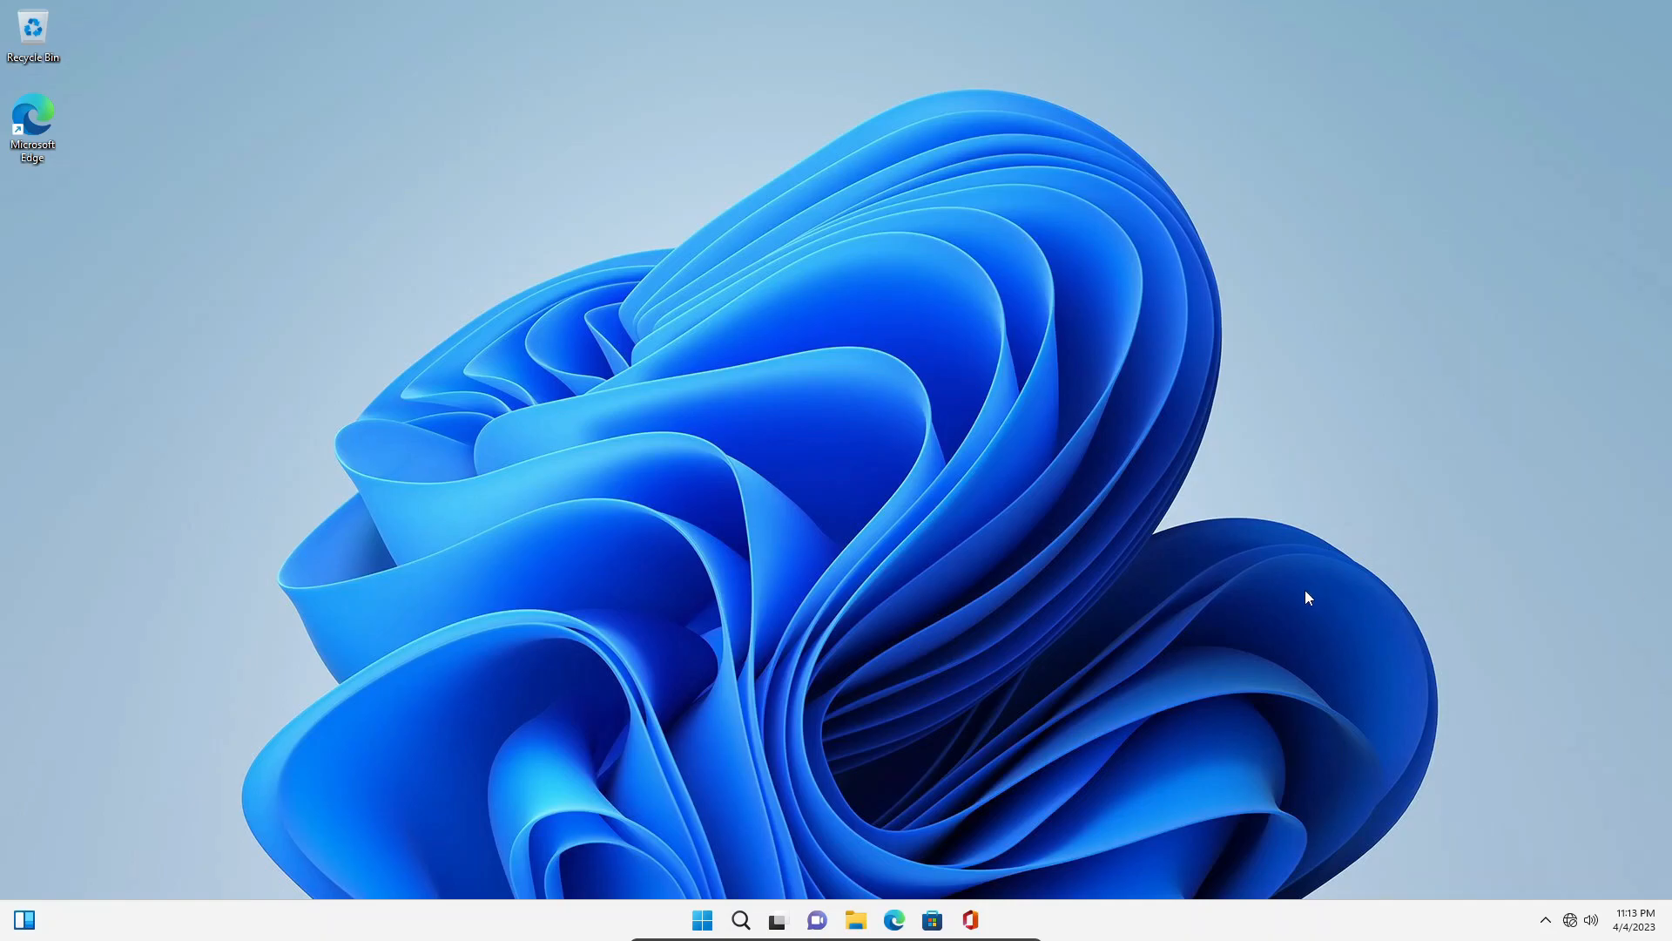
{"action": "mouse_move", "coordinate": [1334, 576]}
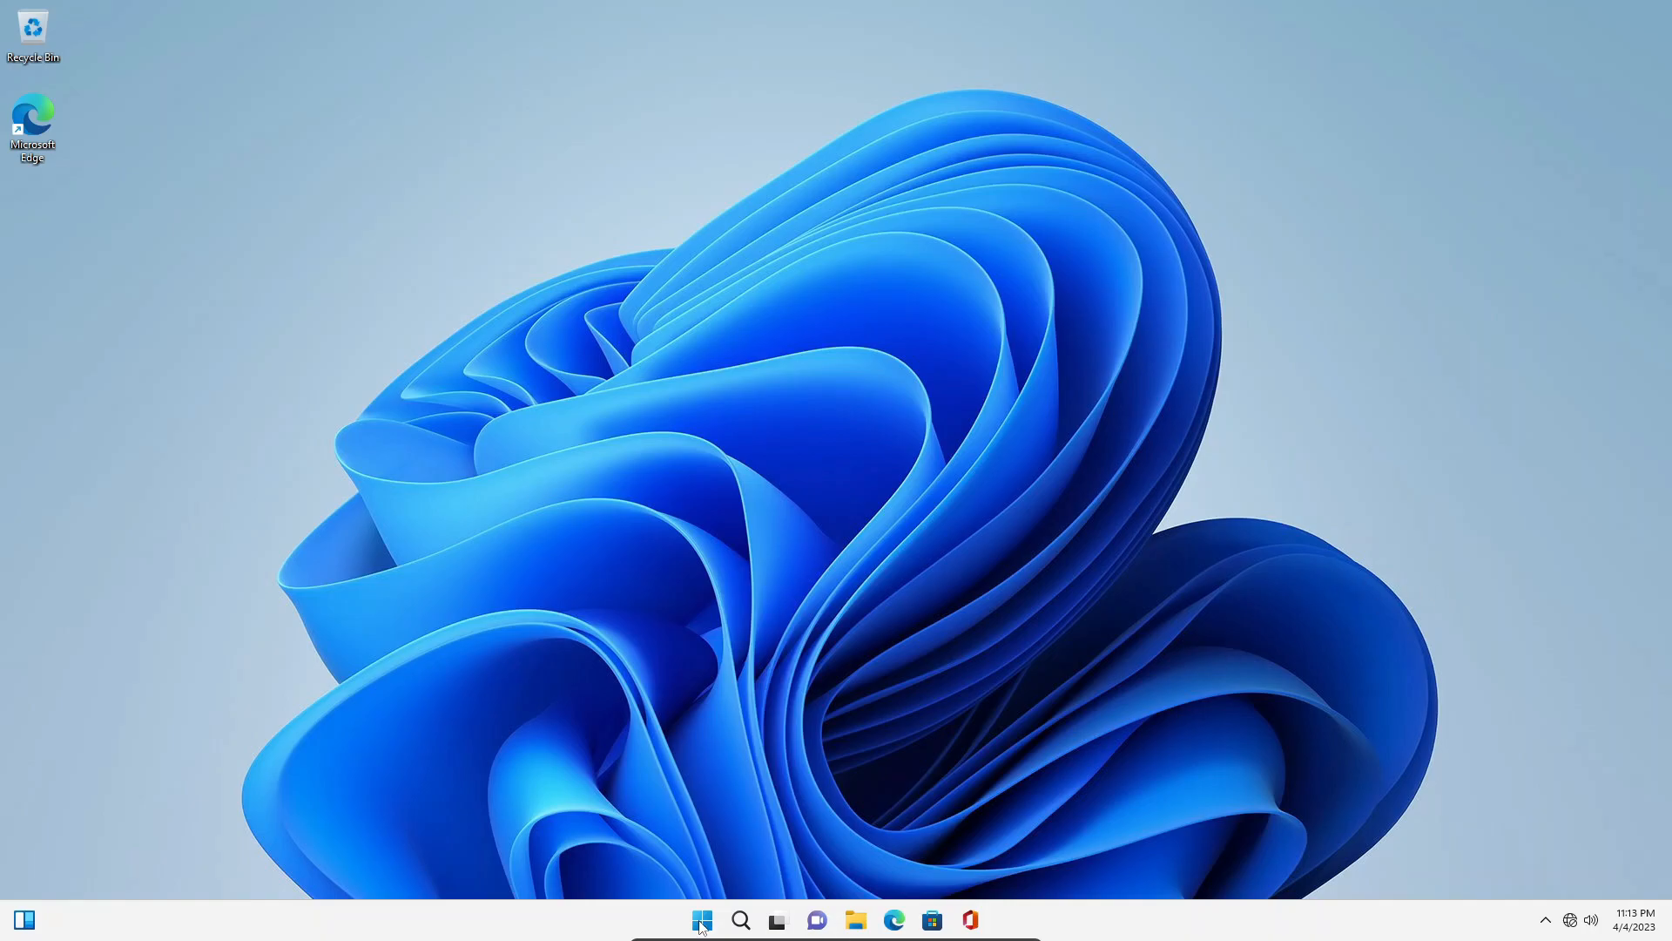
- Search the Start menu for 'group' to find Edit group policy
{"action": "left_click", "coordinate": [702, 920]}
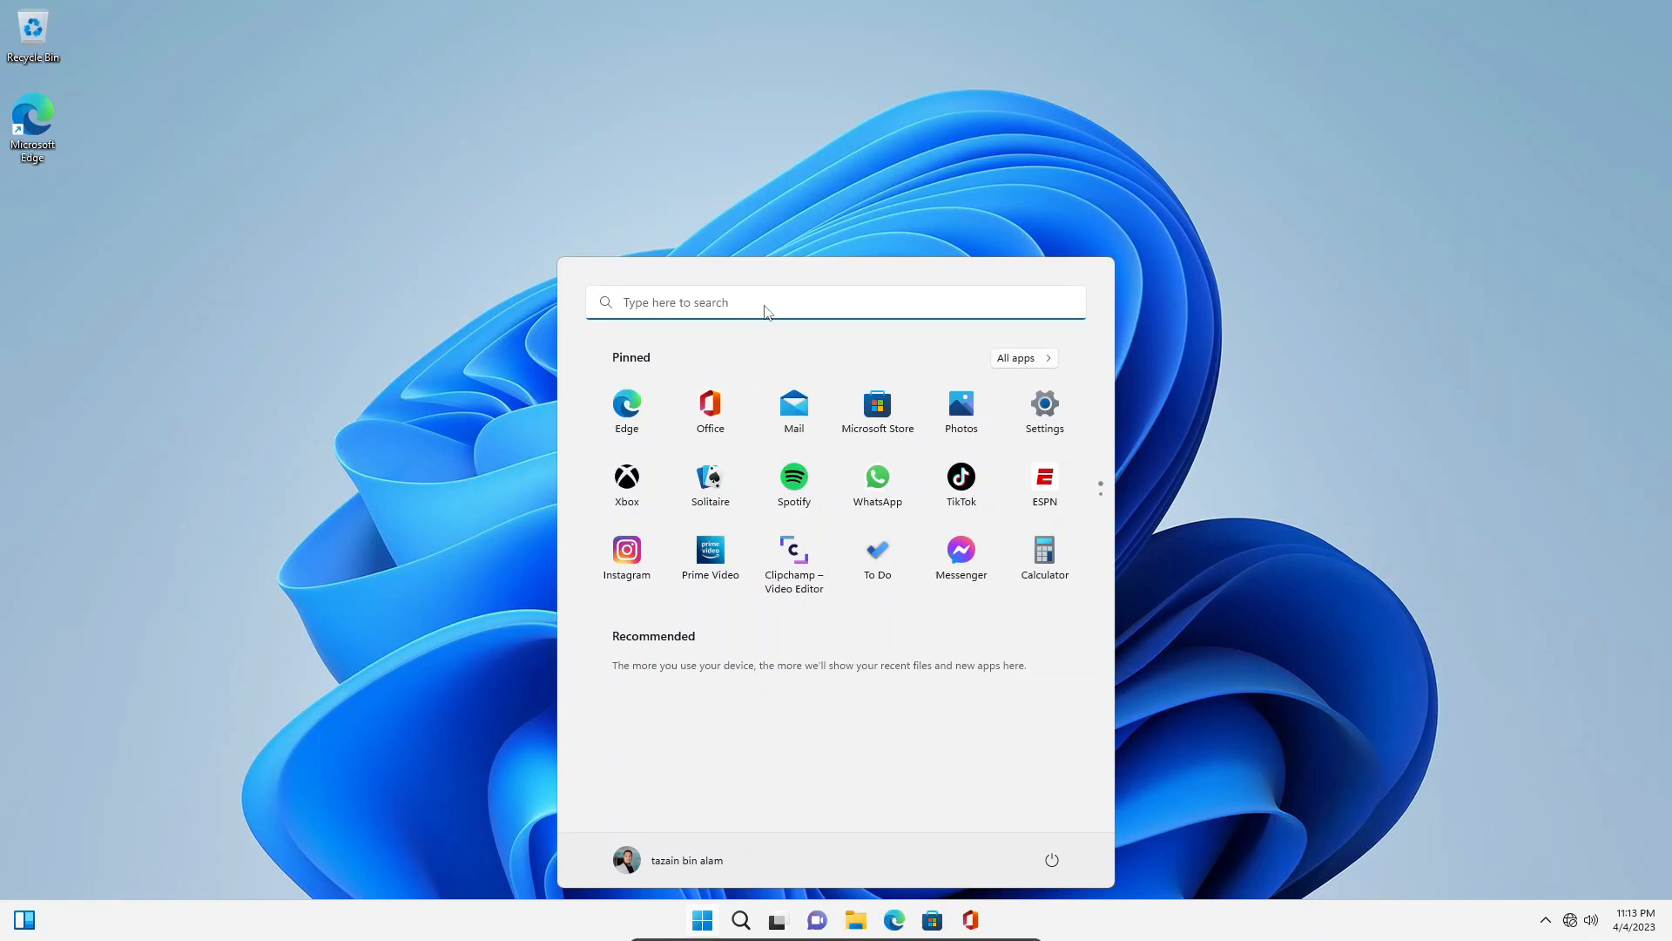
{"action": "type", "text": "graphics settings"}
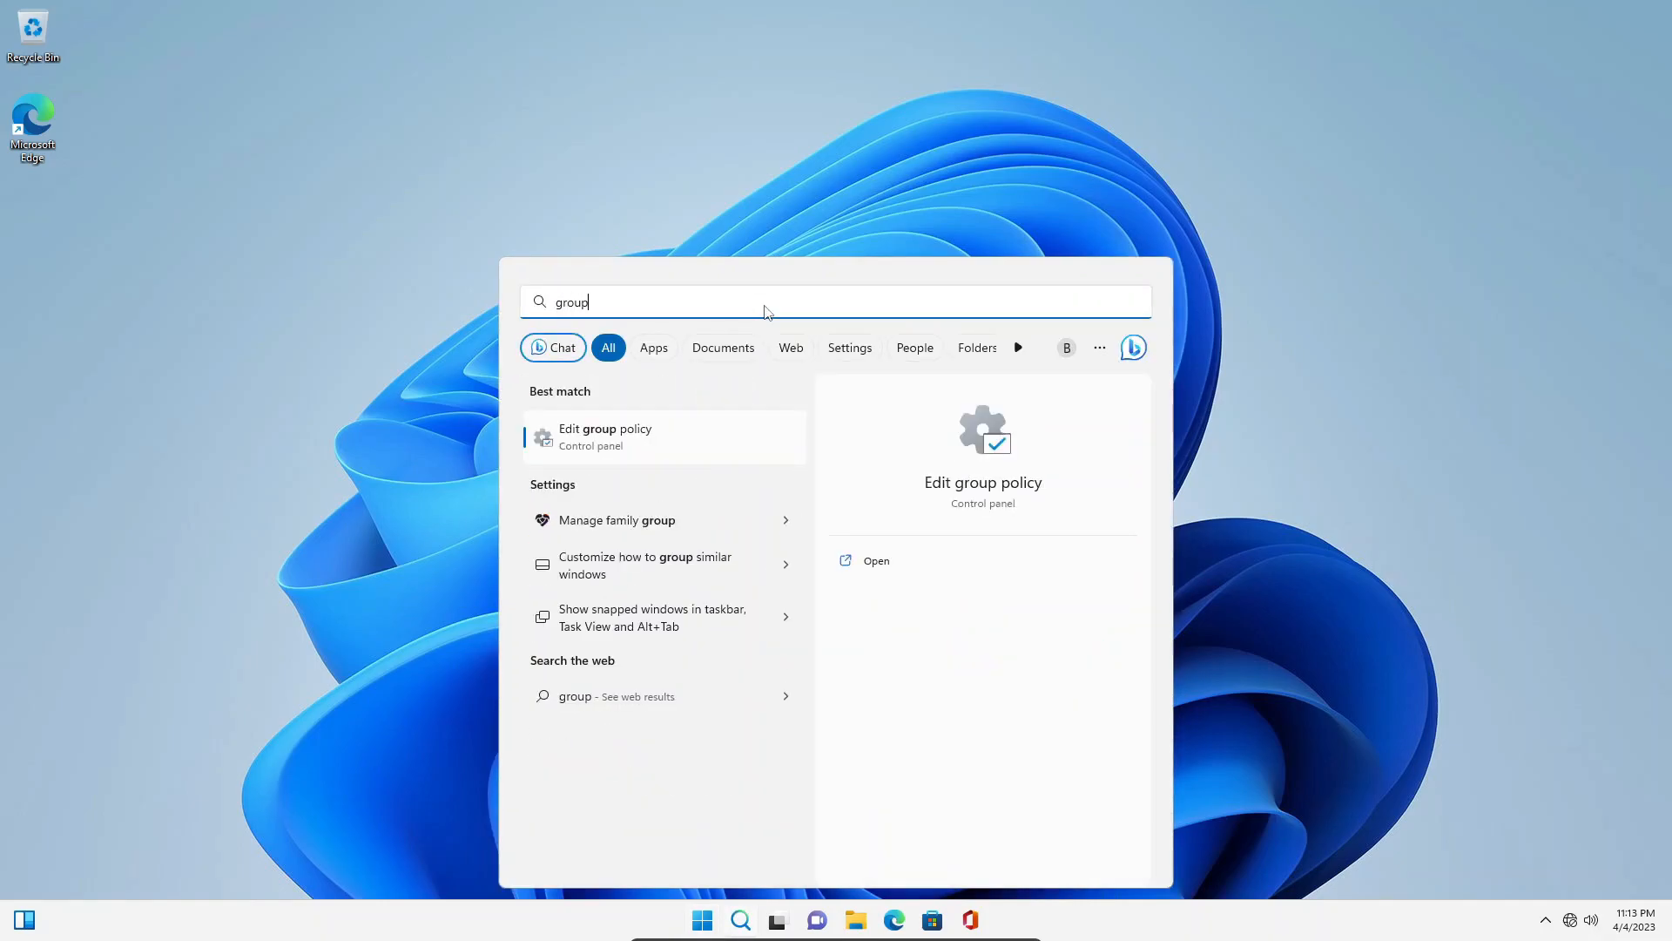
{"action": "mouse_move", "coordinate": [605, 448]}
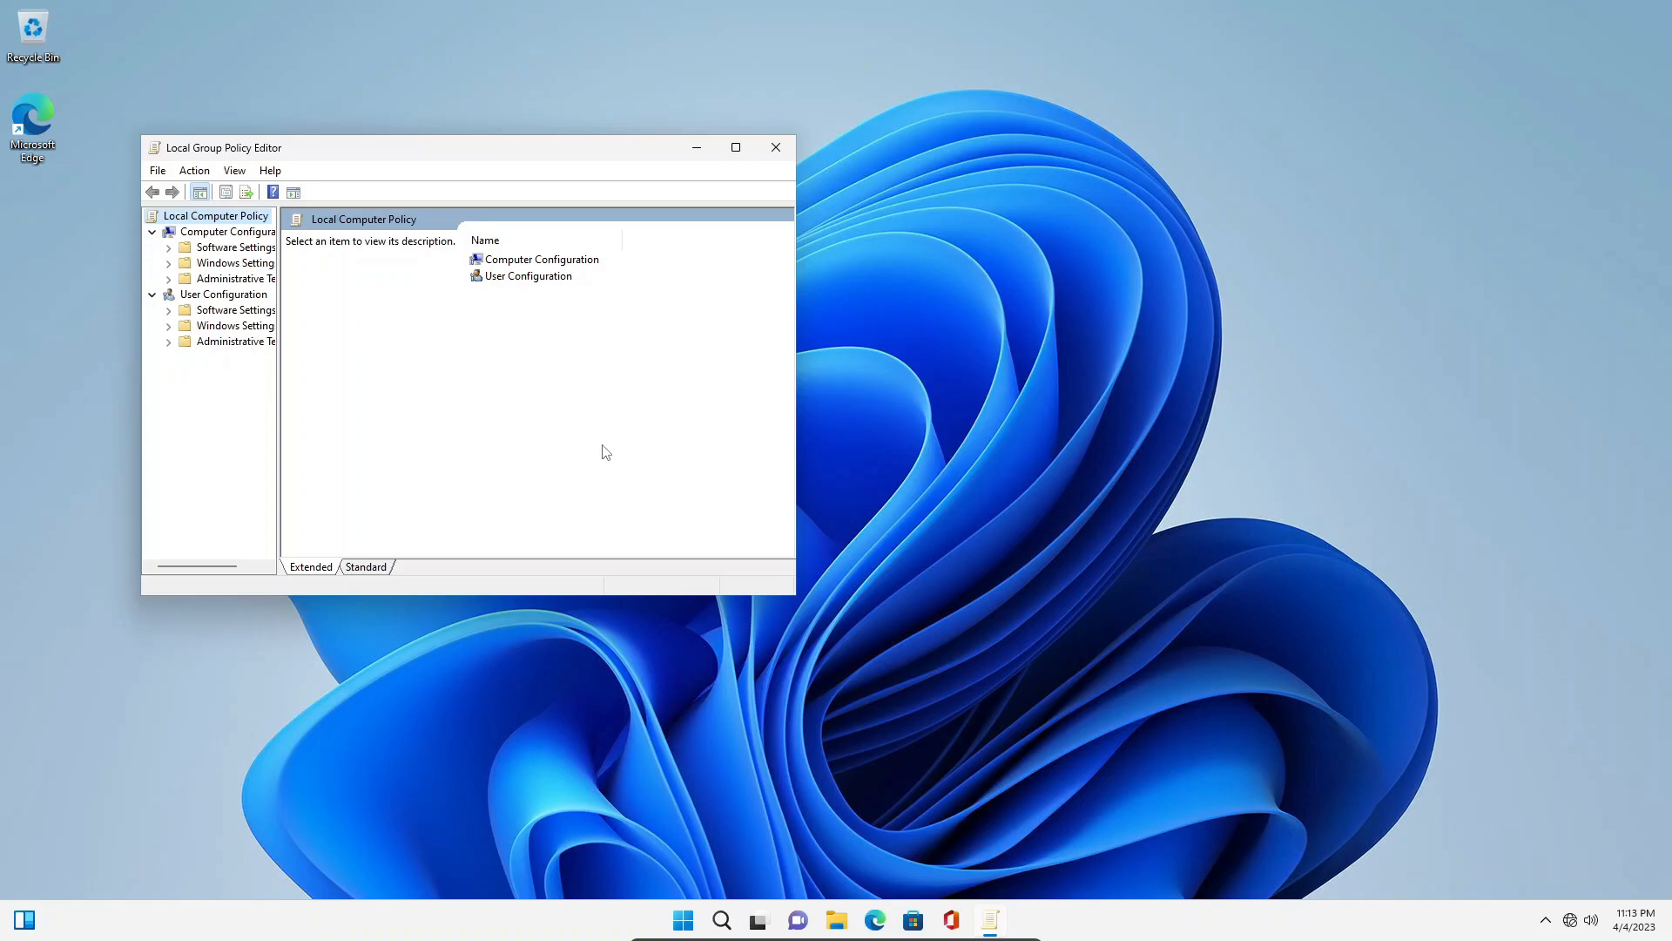
{"action": "mouse_move", "coordinate": [688, 421]}
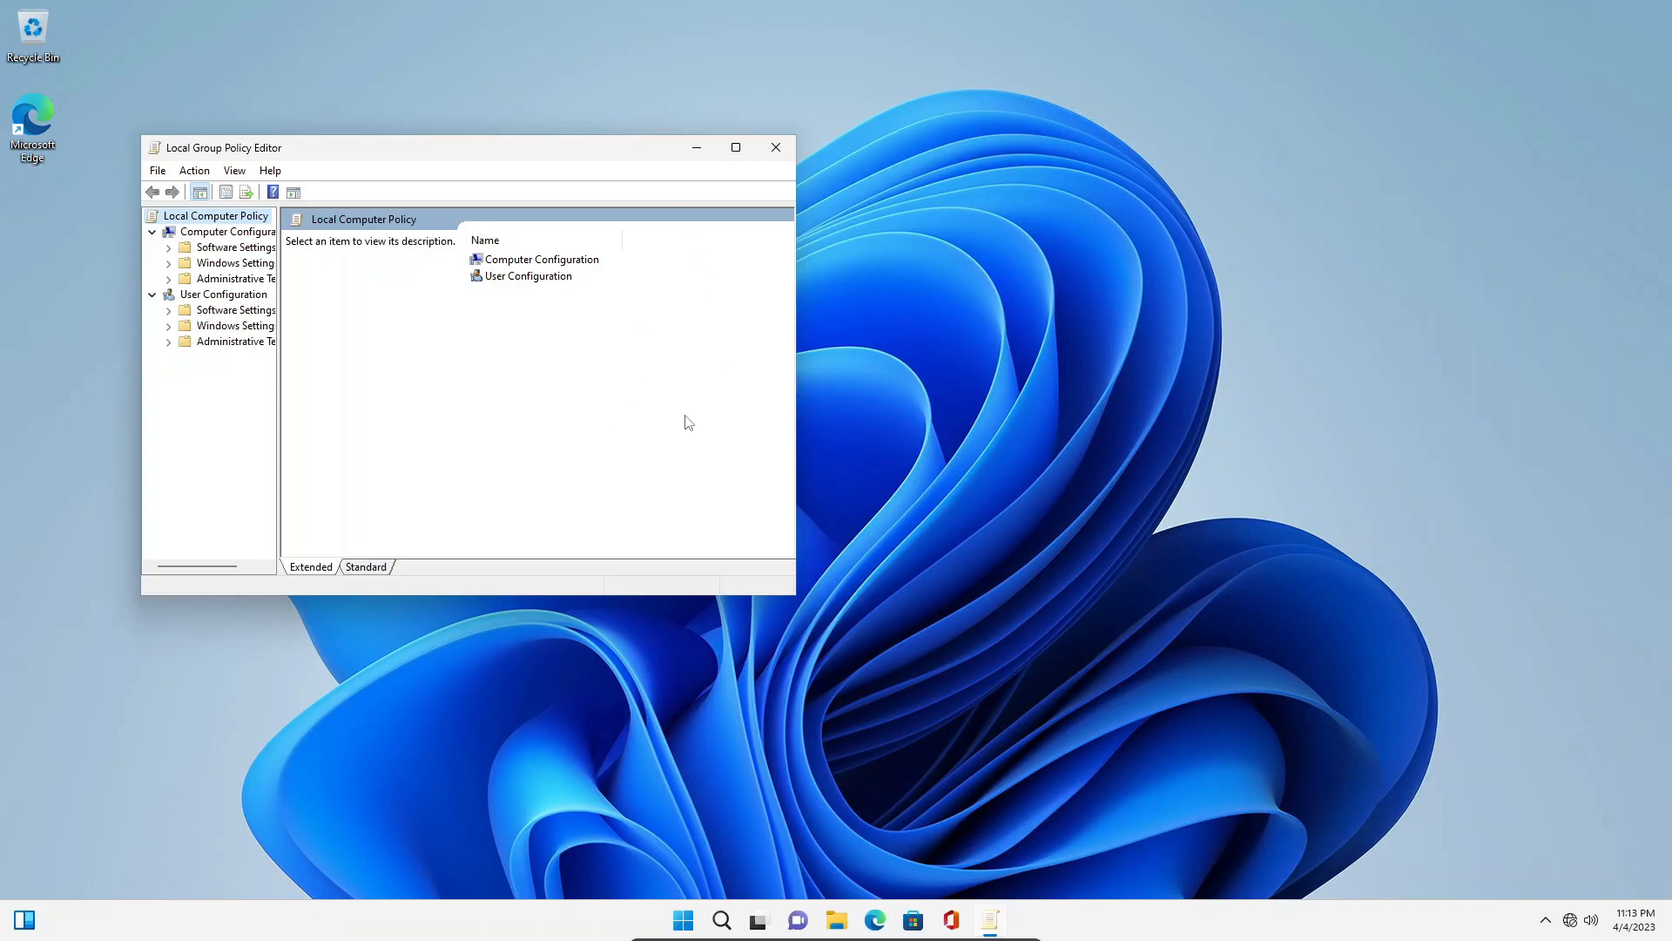
{"action": "mouse_move", "coordinate": [736, 147]}
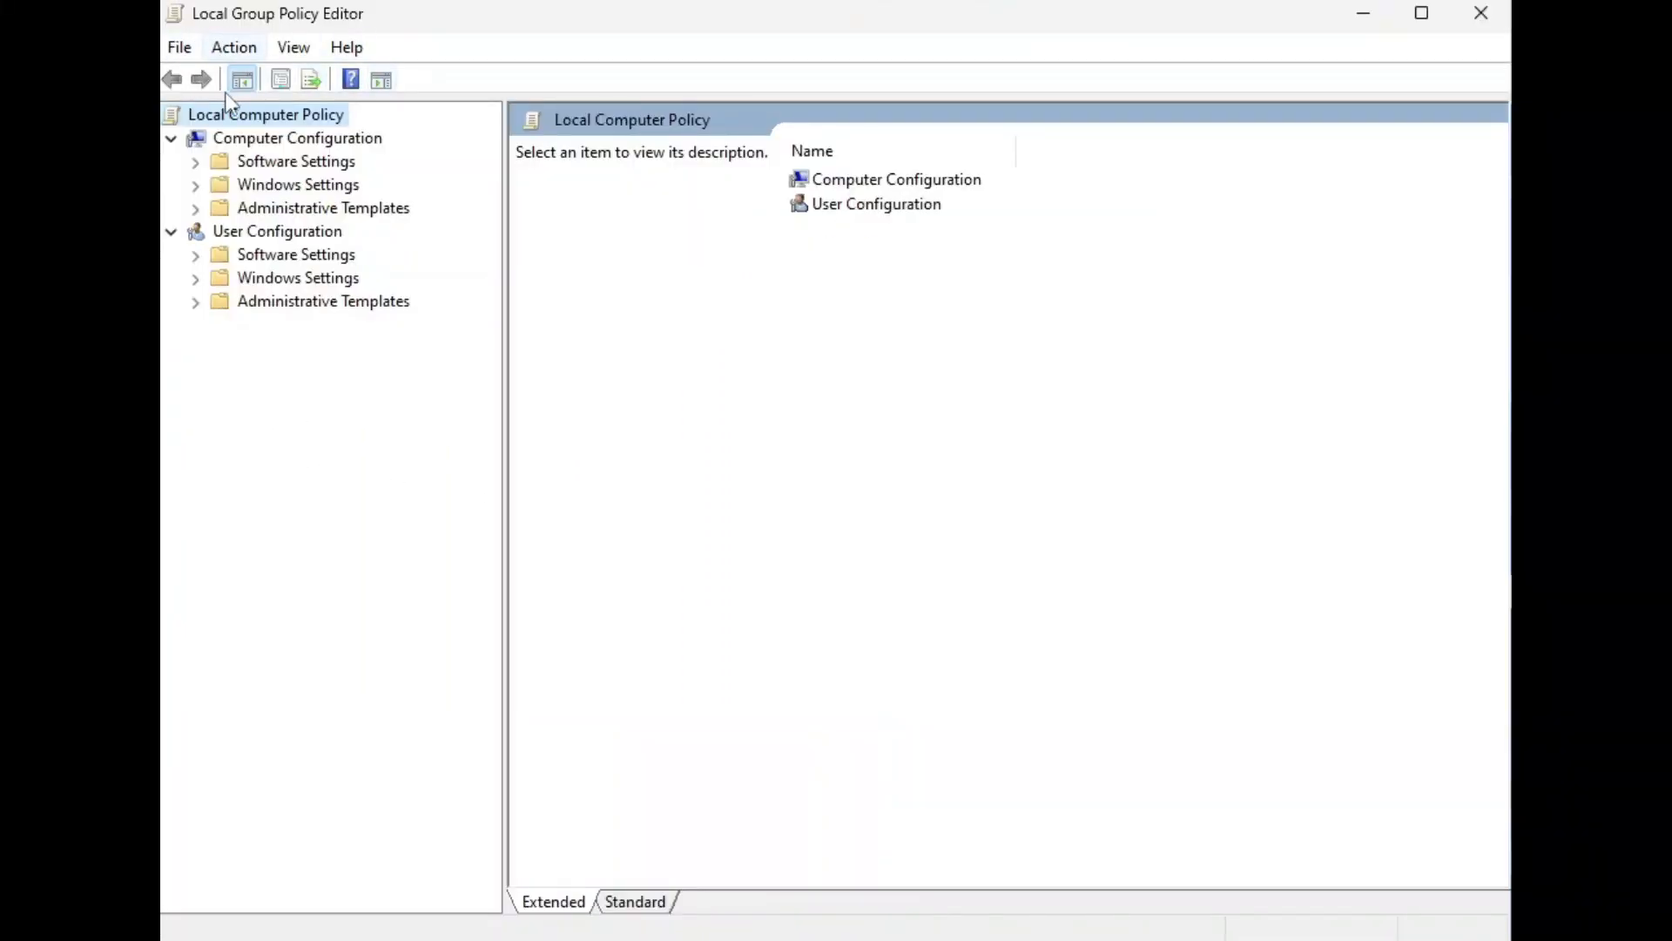
{"action": "mouse_move", "coordinate": [261, 149]}
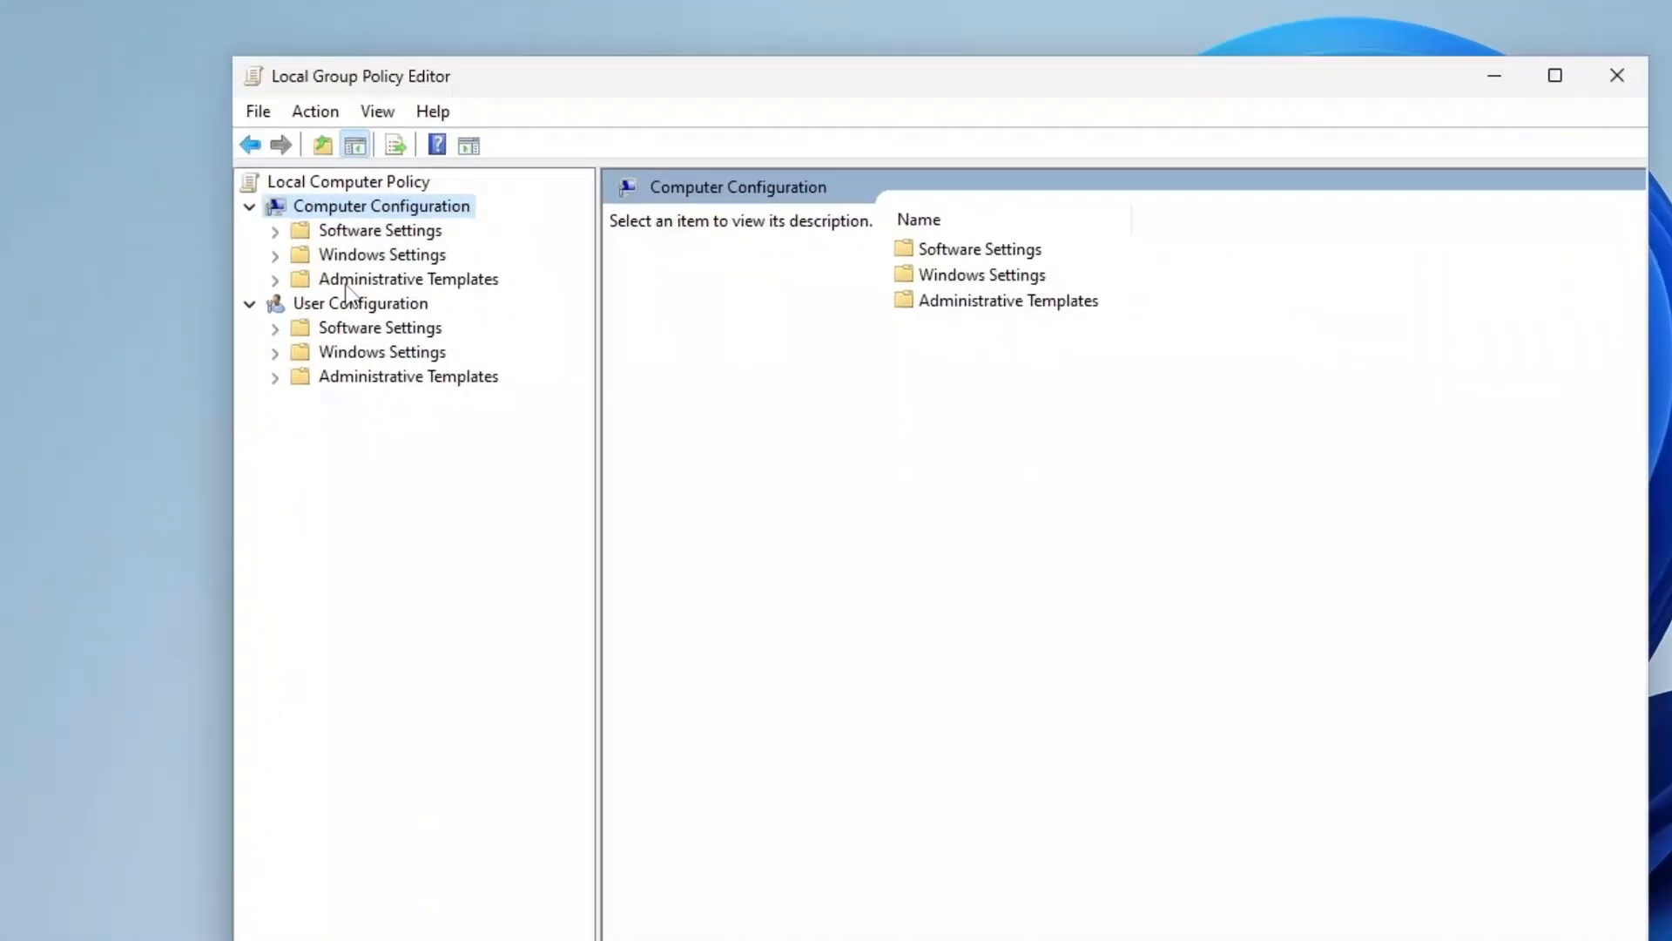
- Expand Computer Configuration > Administrative Templates > Windows Components in the policy tree
{"action": "left_click", "coordinate": [407, 279]}
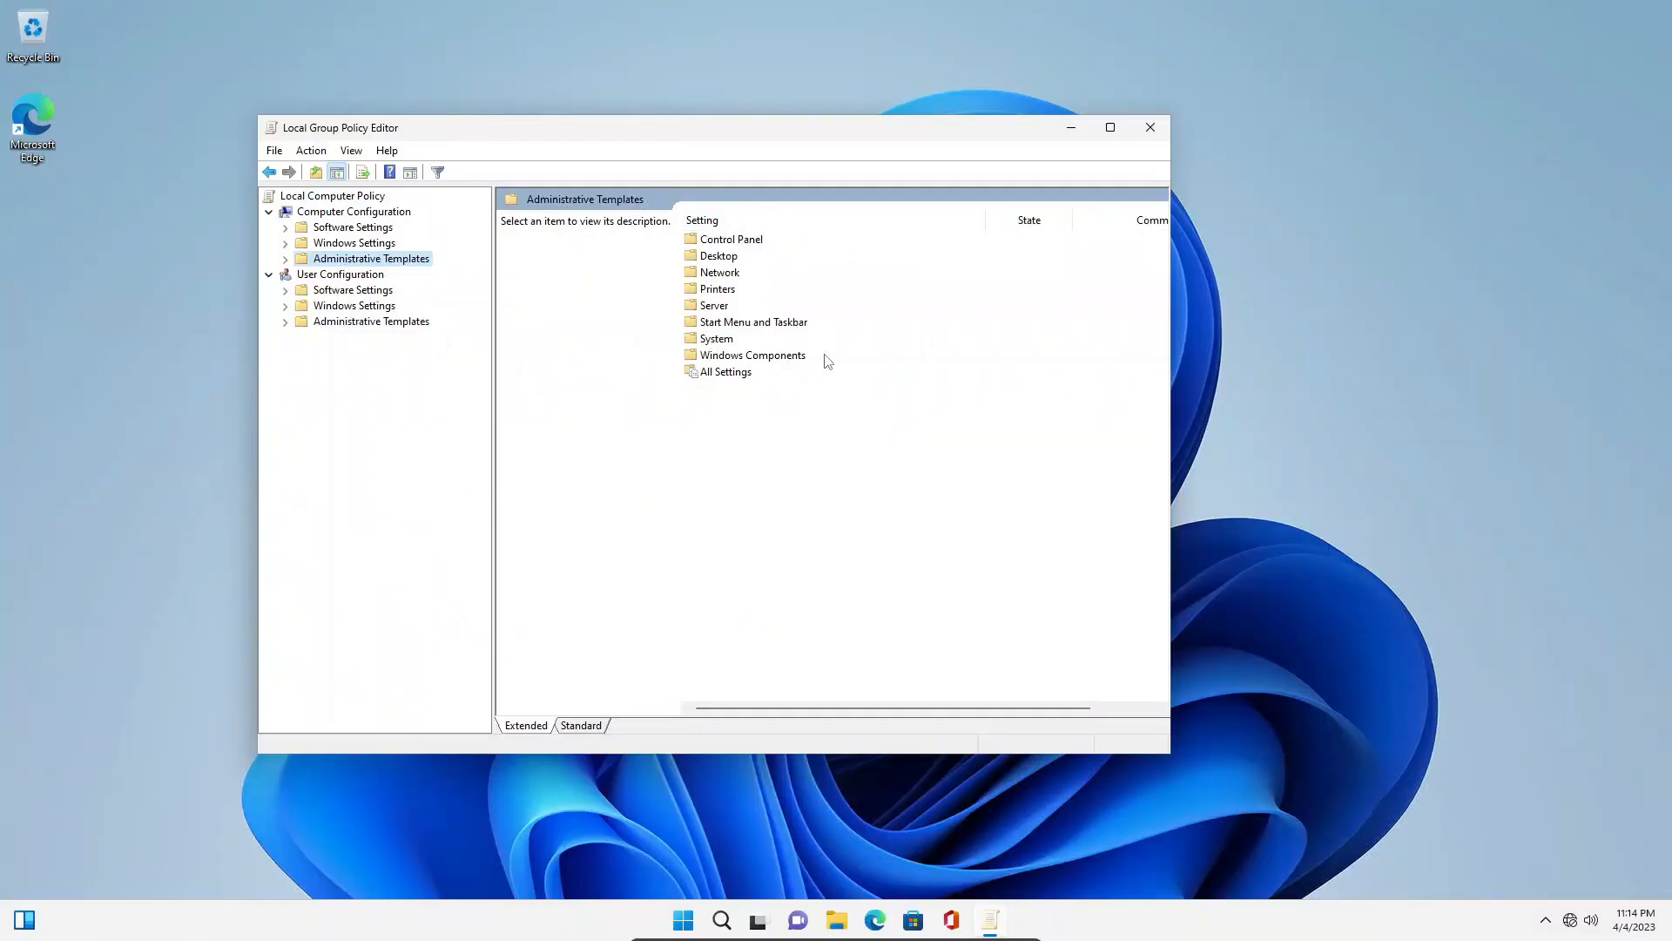
{"action": "left_click", "coordinate": [752, 355]}
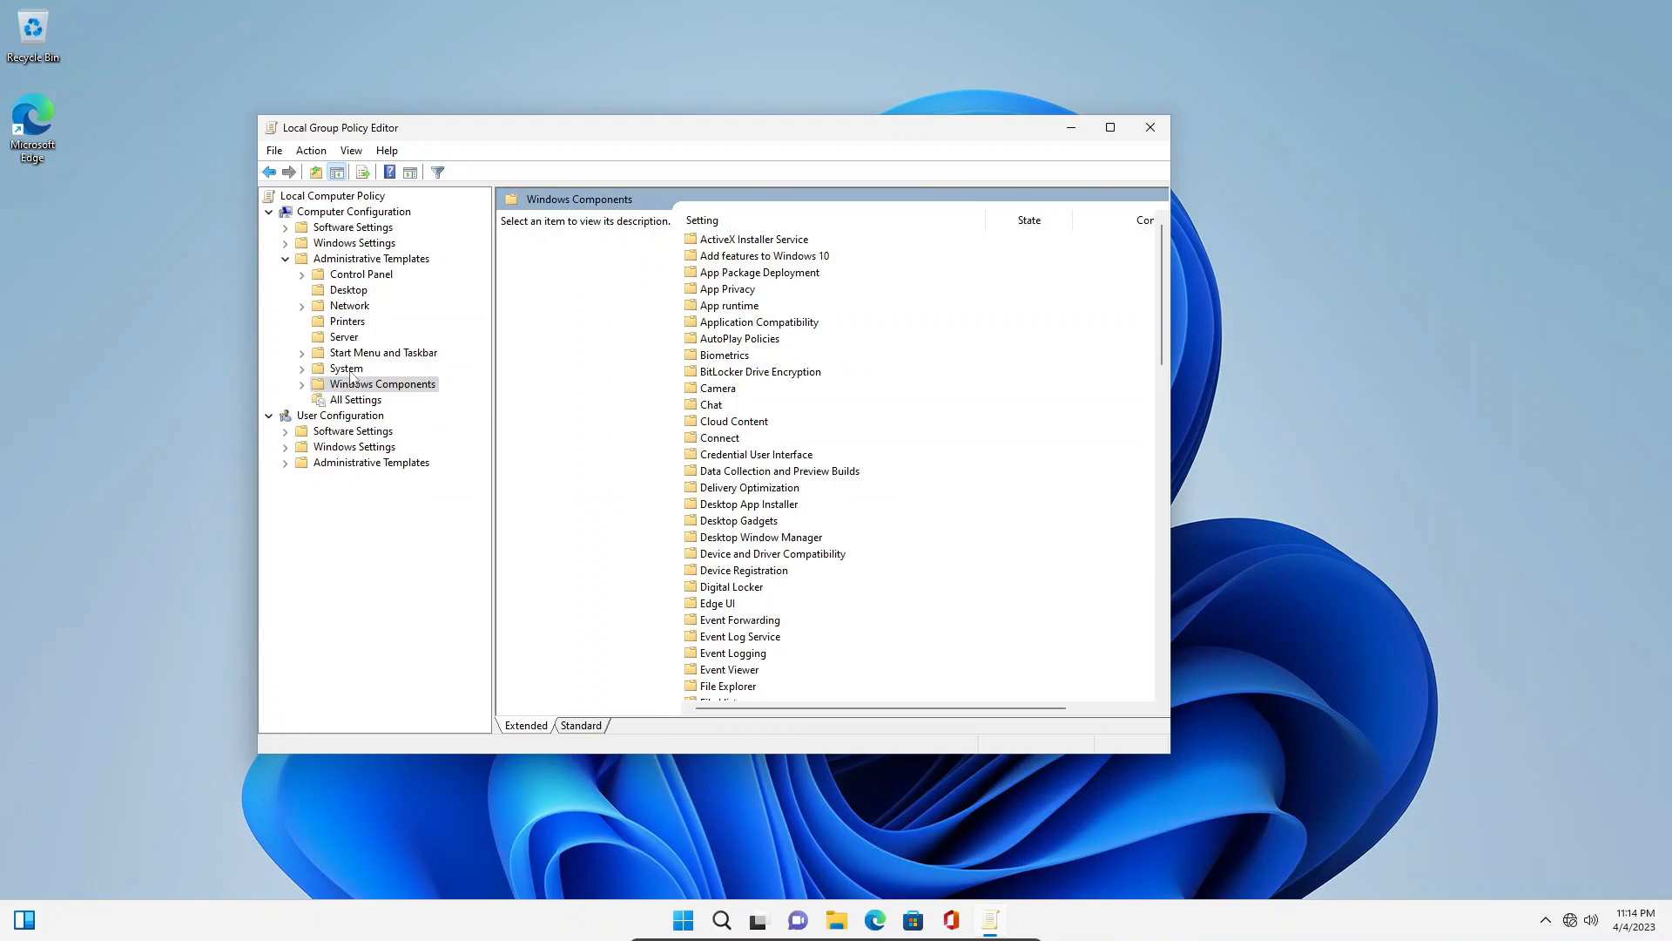
{"action": "mouse_move", "coordinate": [527, 346]}
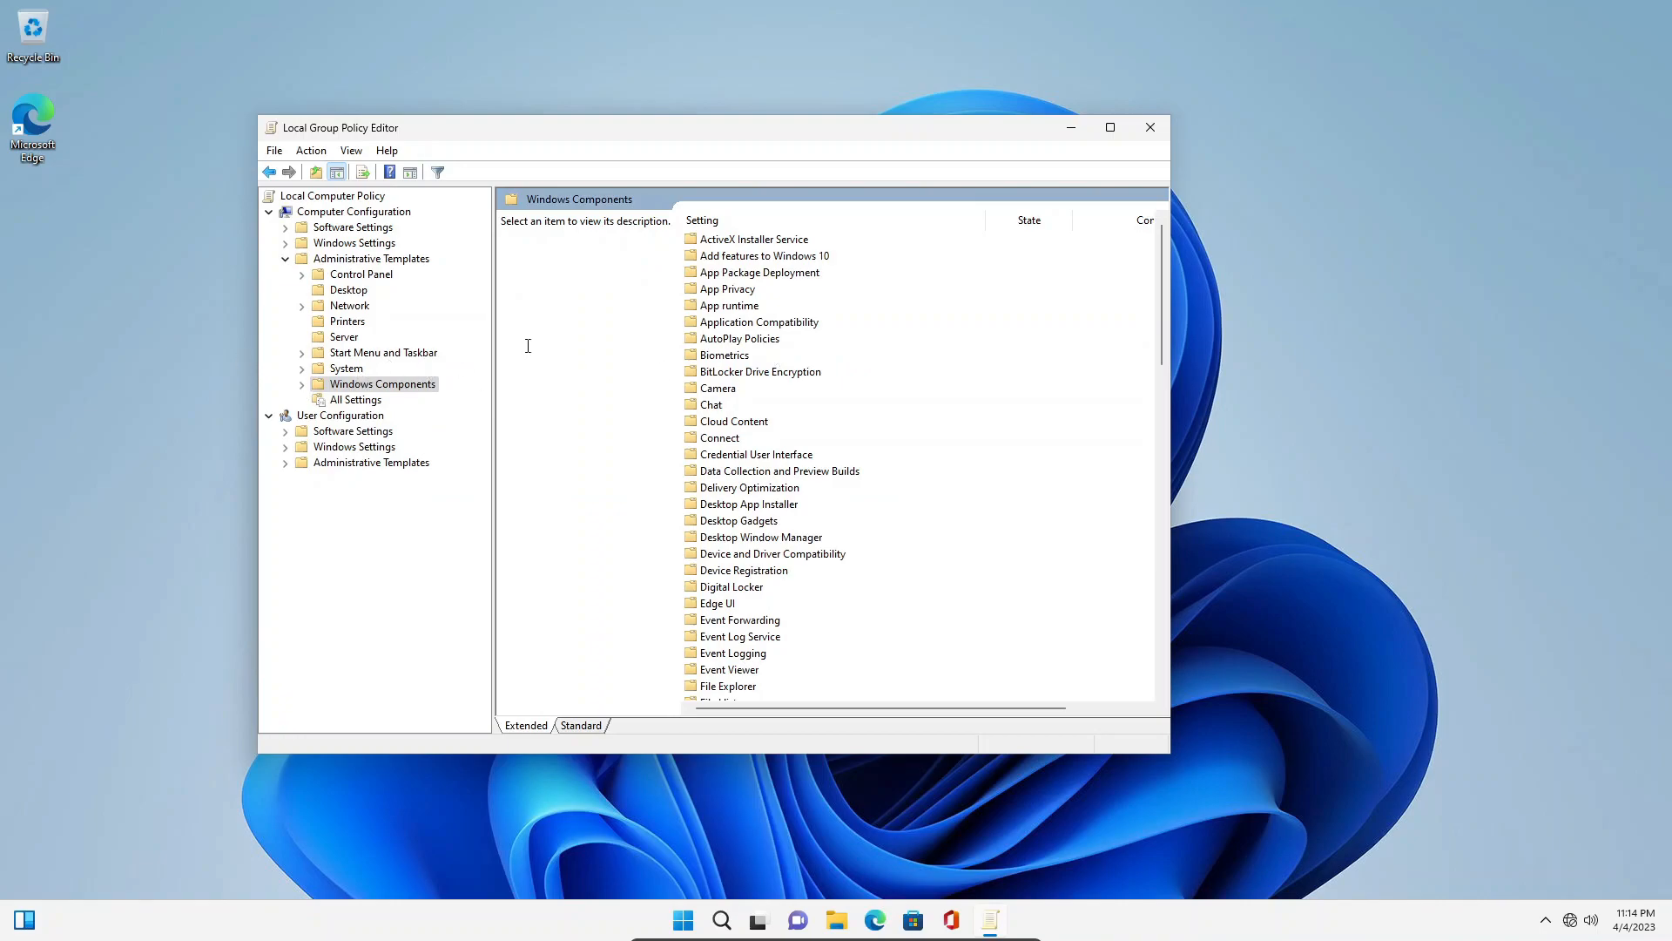
- Maximize the editor and select Microsoft Defender Antivirus among Windows Components
{"action": "left_click", "coordinate": [1108, 127]}
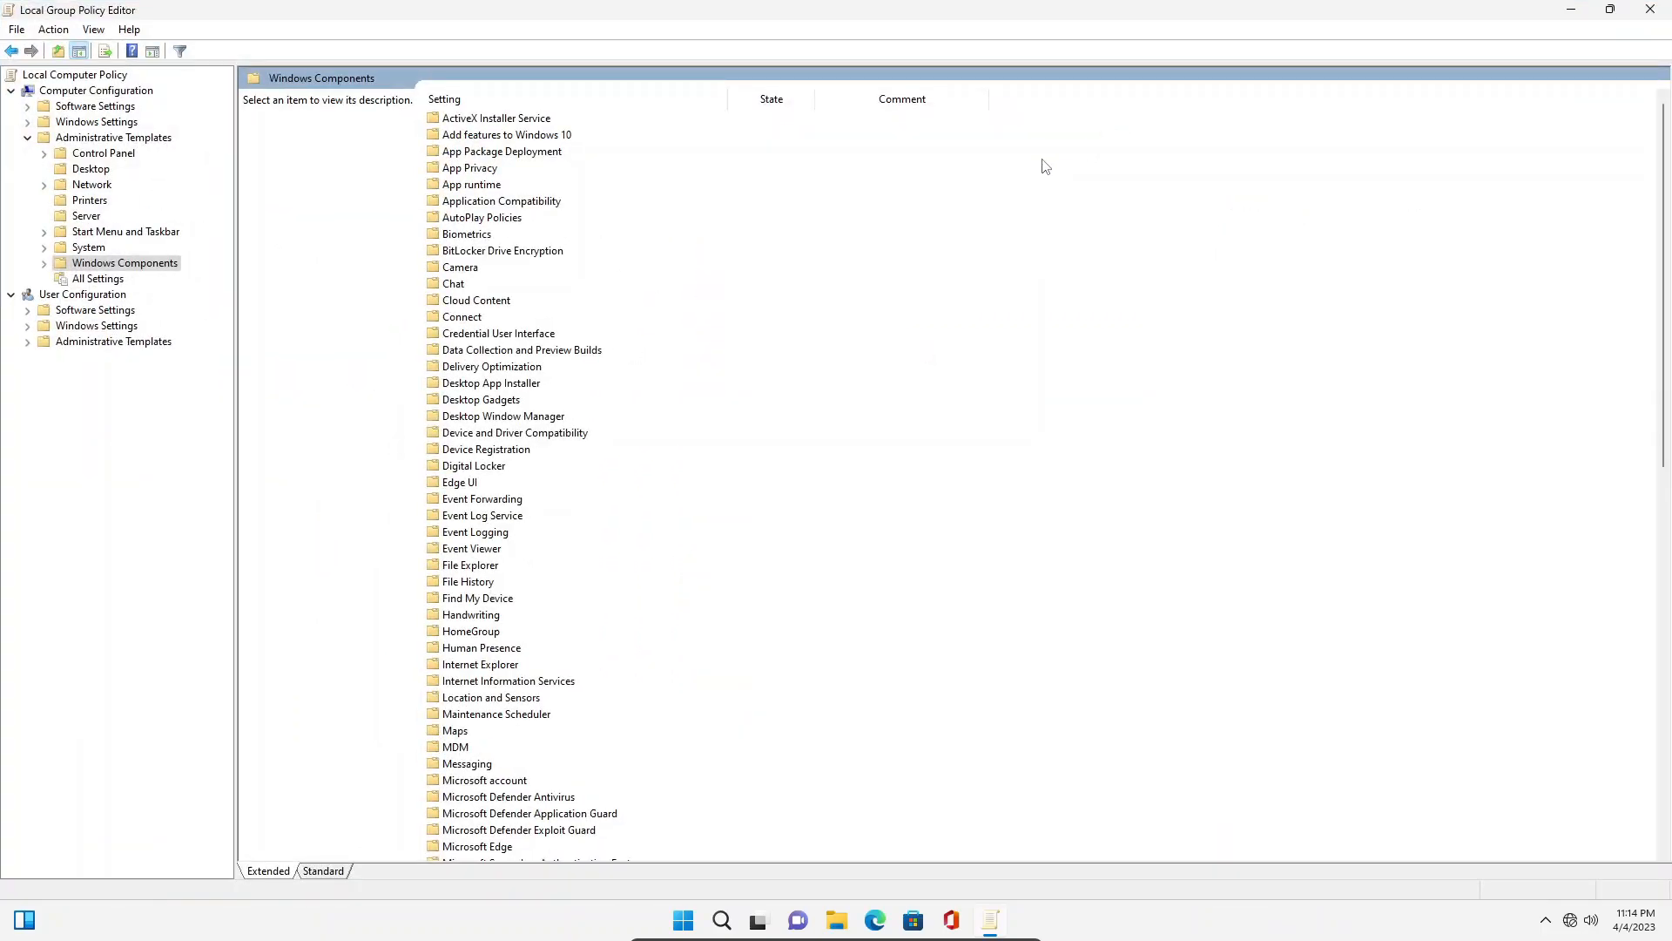
{"action": "mouse_move", "coordinate": [1018, 210]}
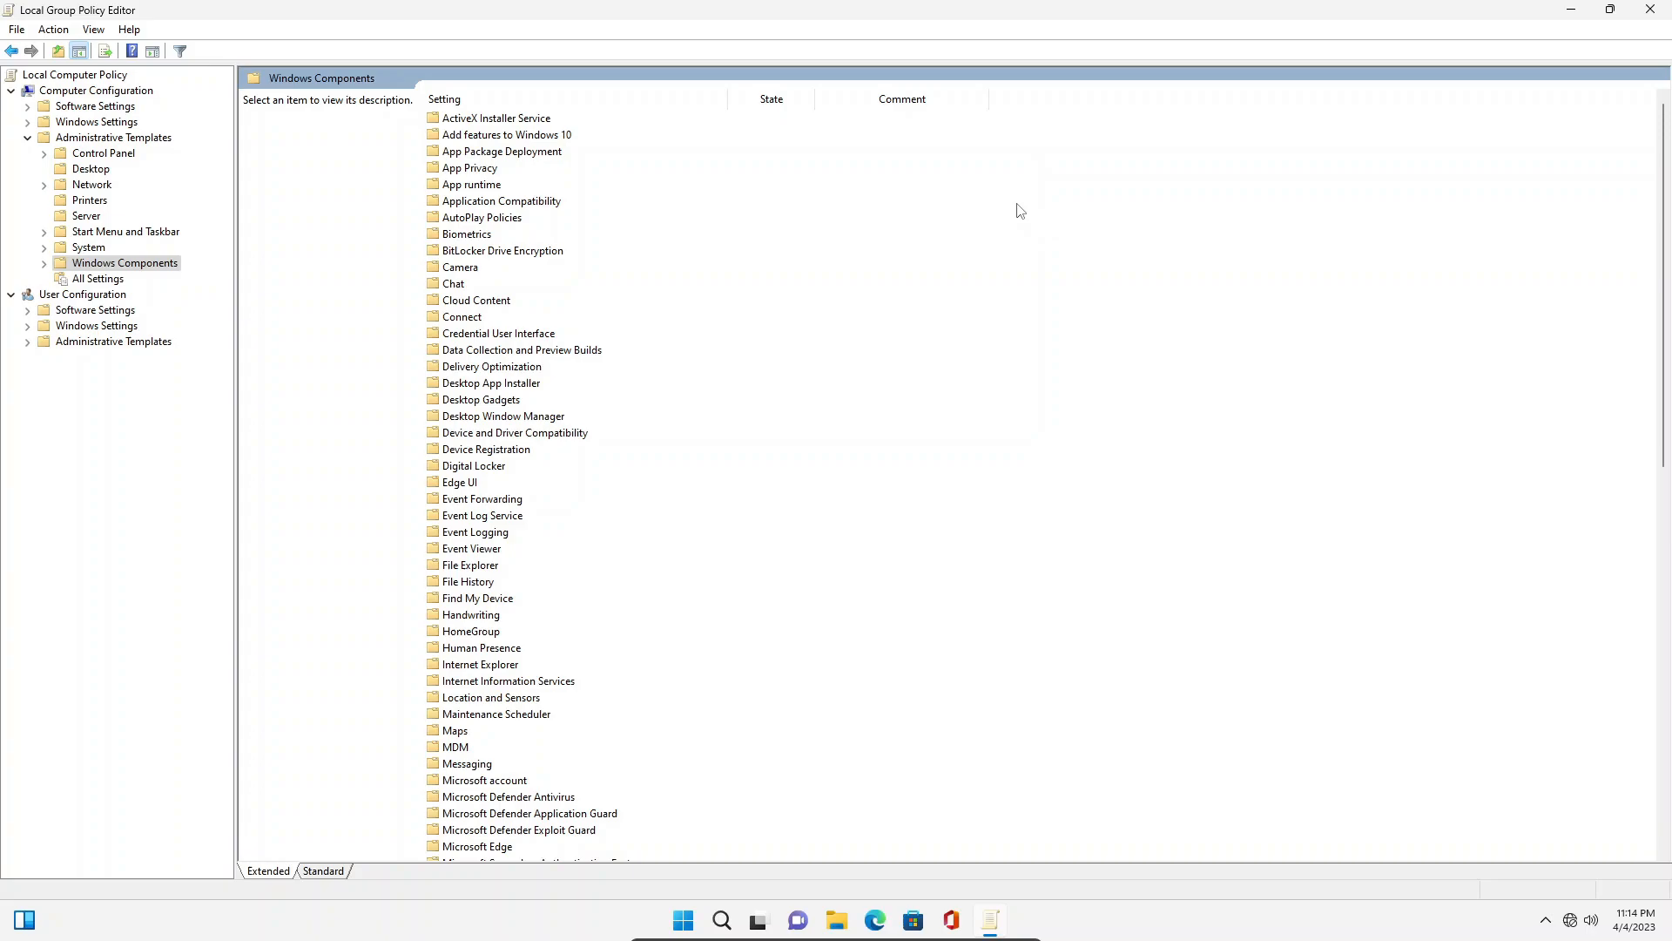
{"action": "mouse_move", "coordinate": [793, 304]}
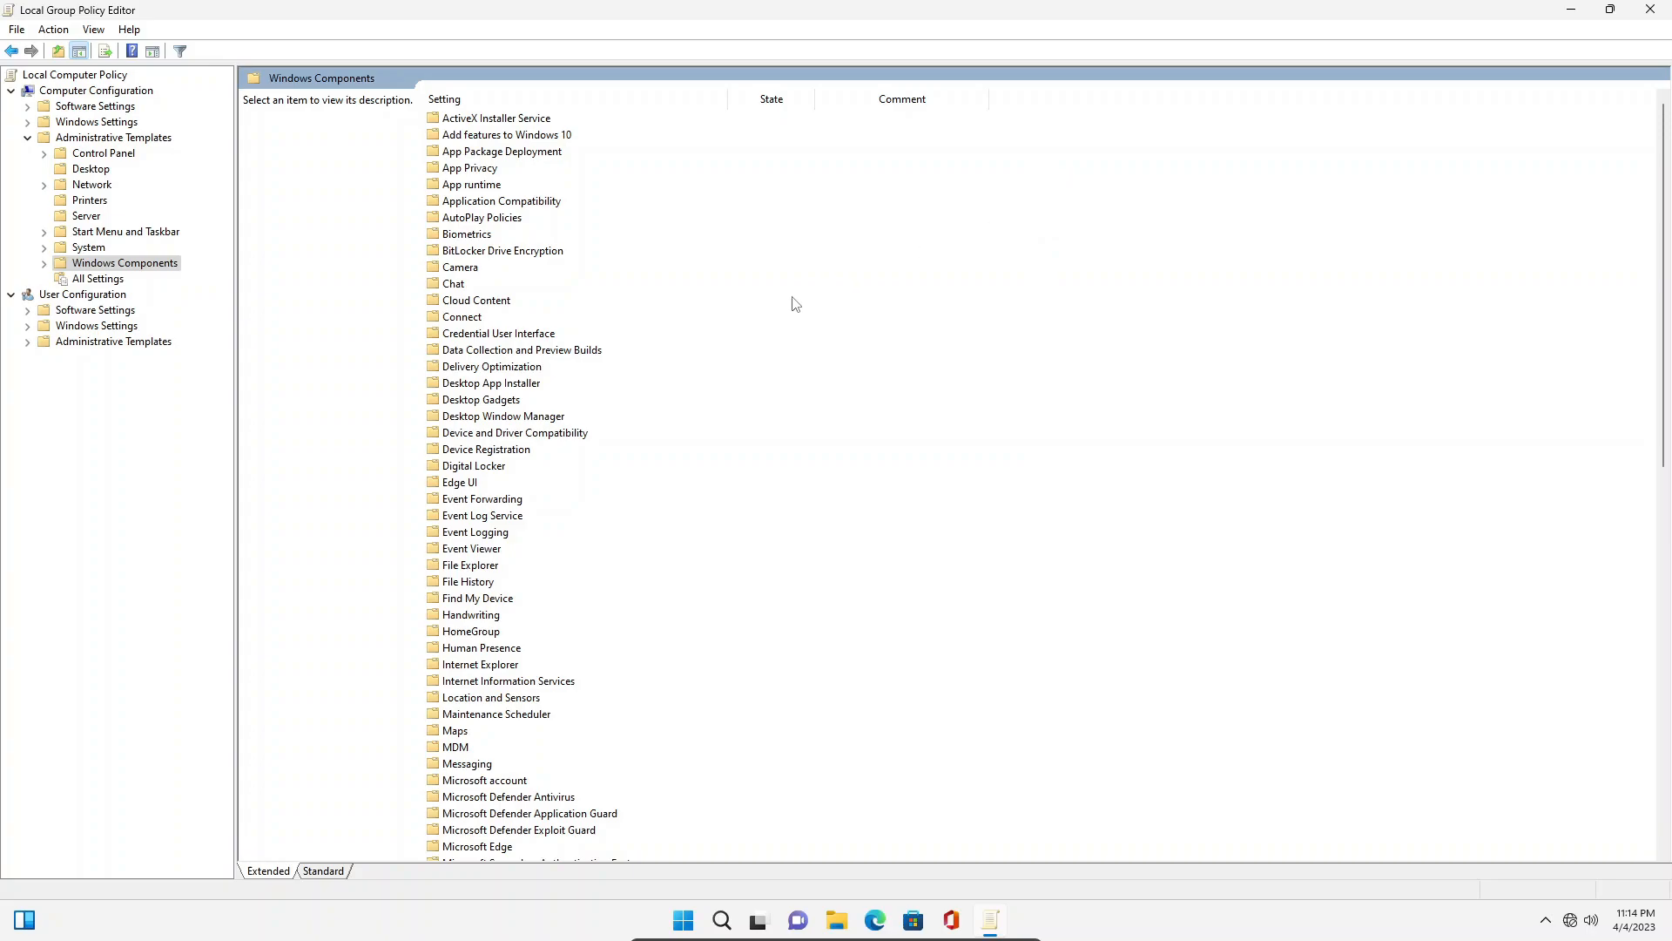
{"action": "scroll", "scroll_direction": "down", "scroll_amount": 3}
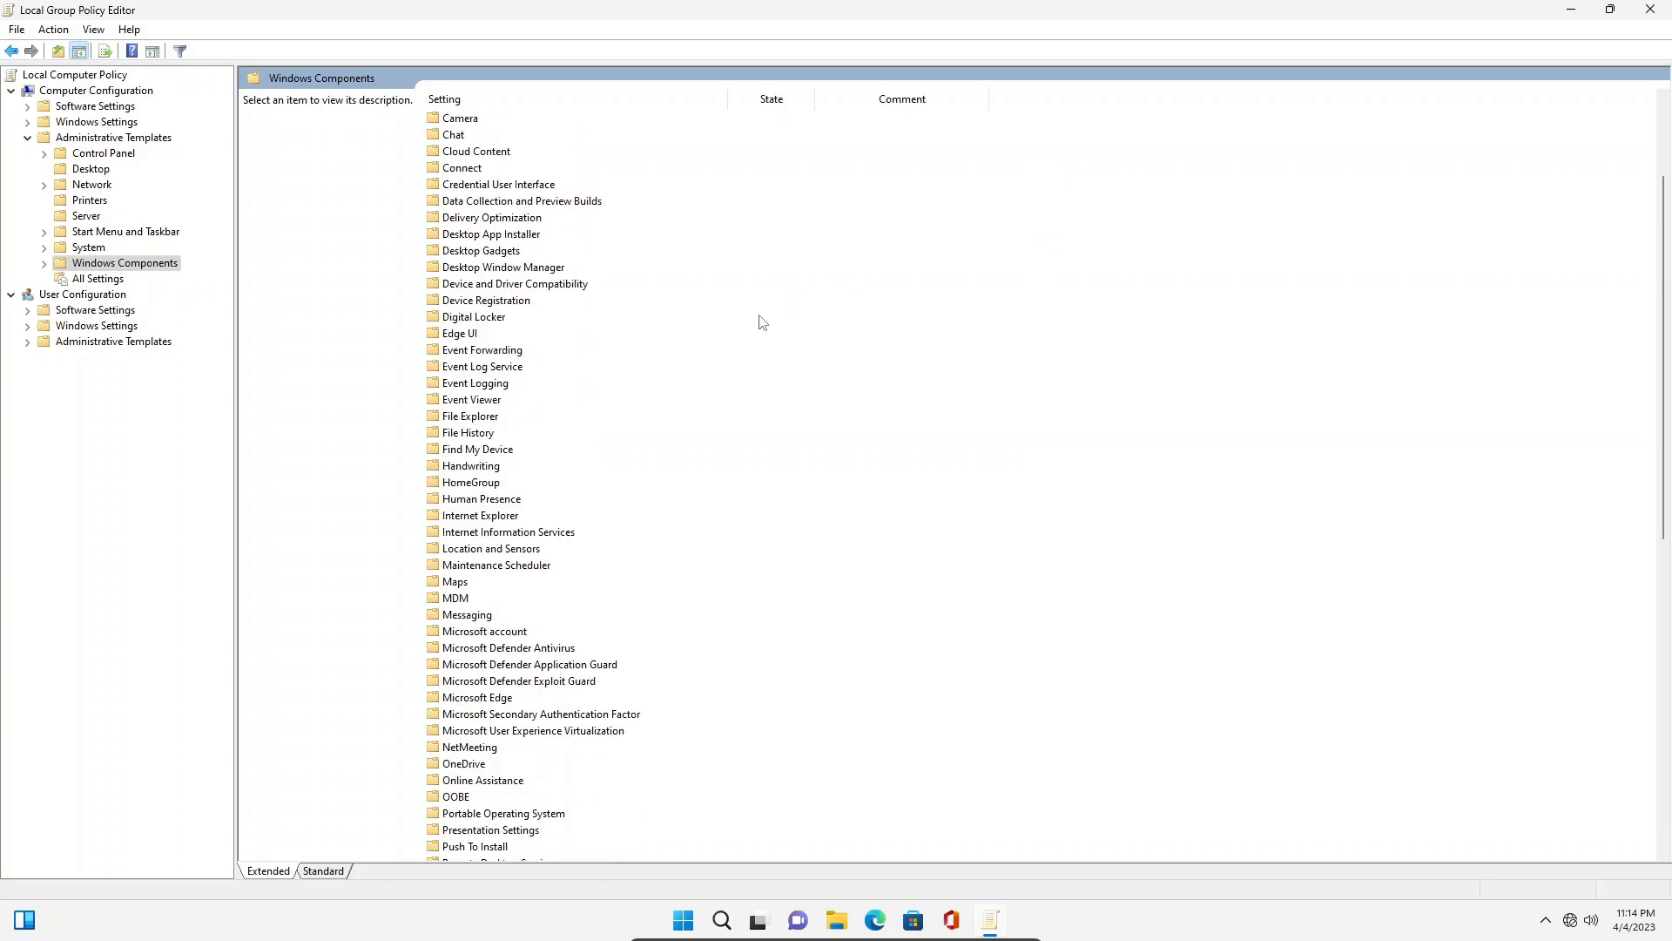
{"action": "left_click", "coordinate": [509, 647]}
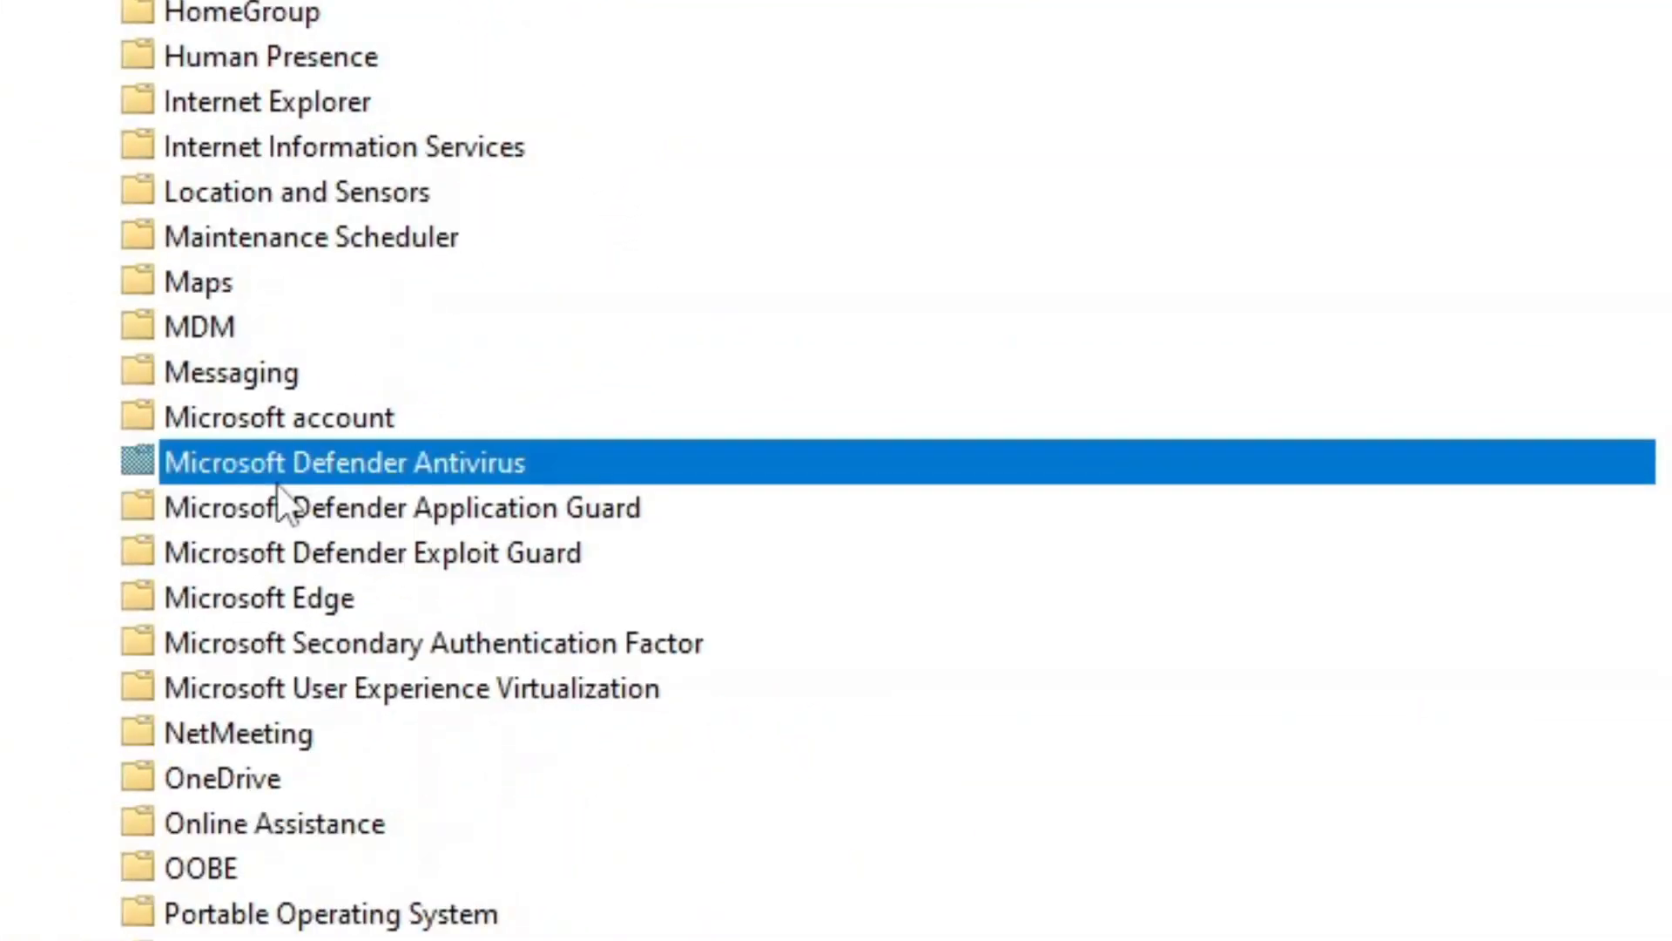
{"action": "mouse_move", "coordinate": [325, 480]}
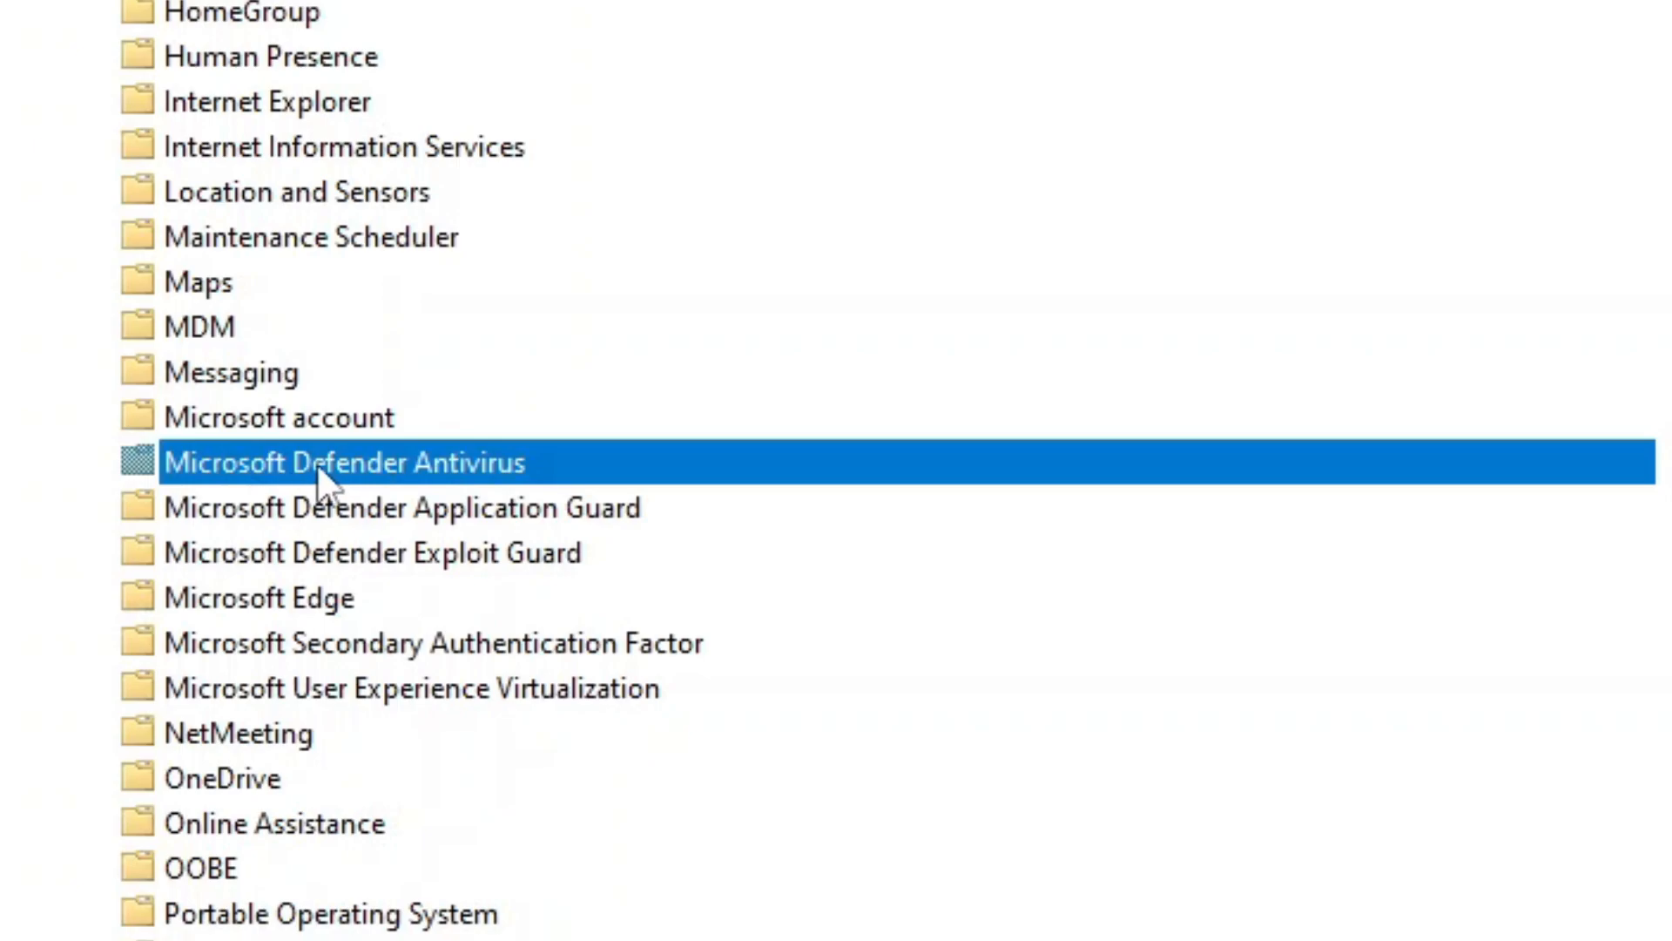
- Review the Defender Antivirus policy descriptions and the Client Interface folder
{"action": "double_click", "coordinate": [342, 461]}
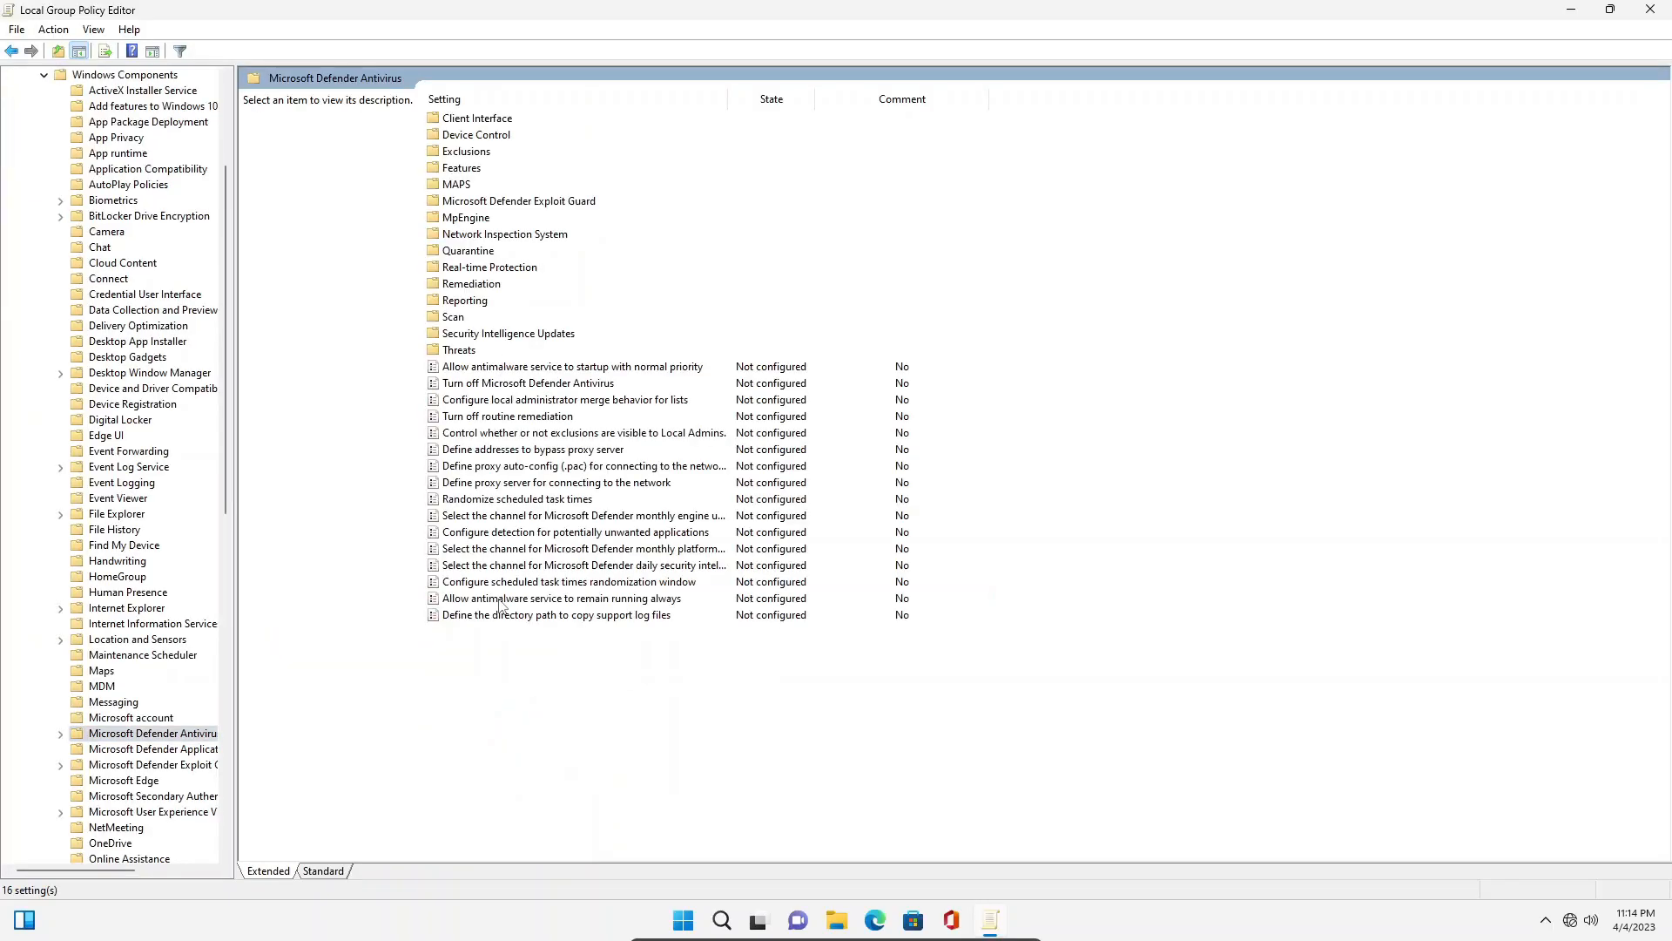
{"action": "mouse_move", "coordinate": [677, 381]}
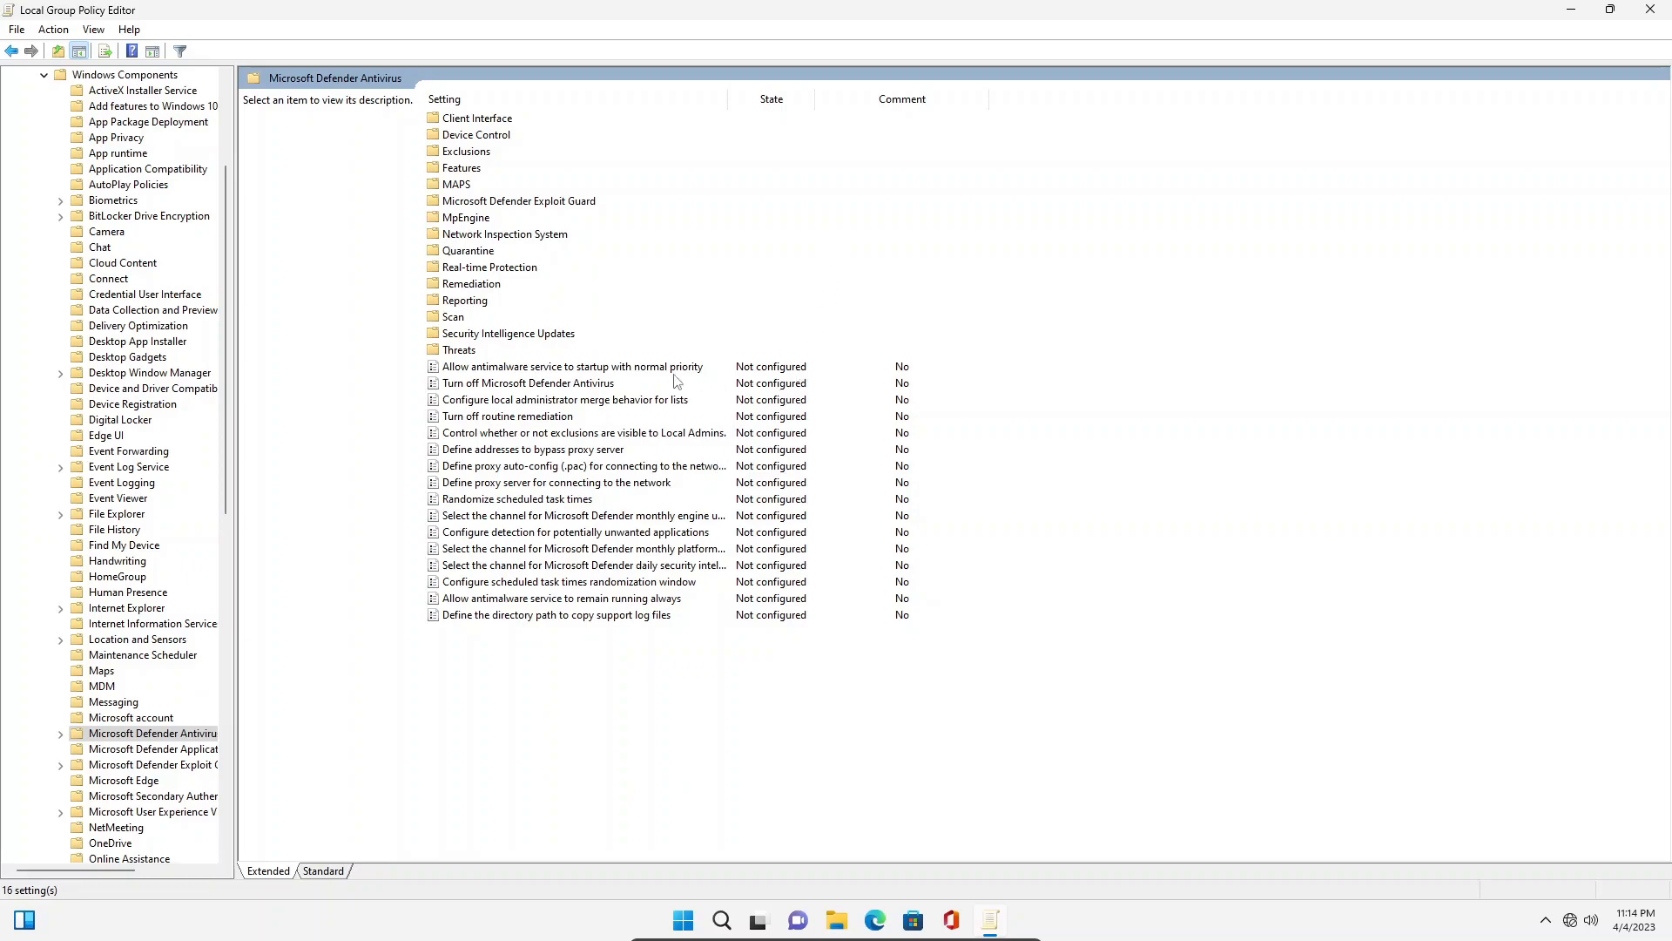
{"action": "left_click", "coordinate": [573, 365]}
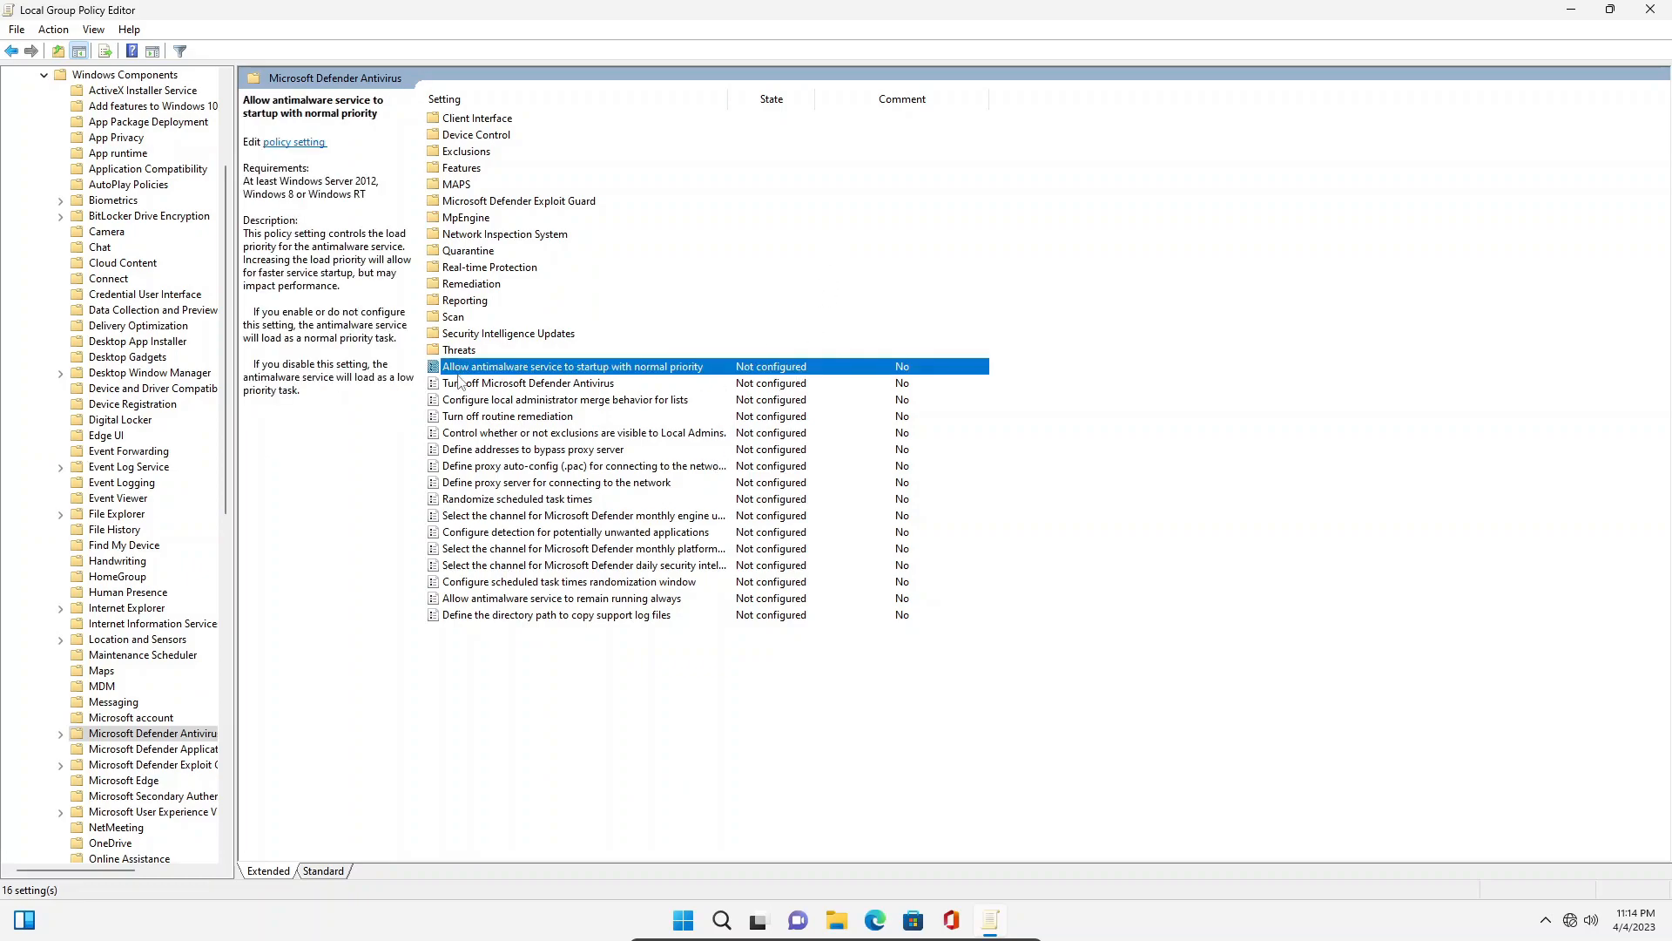
{"action": "left_click", "coordinate": [531, 383]}
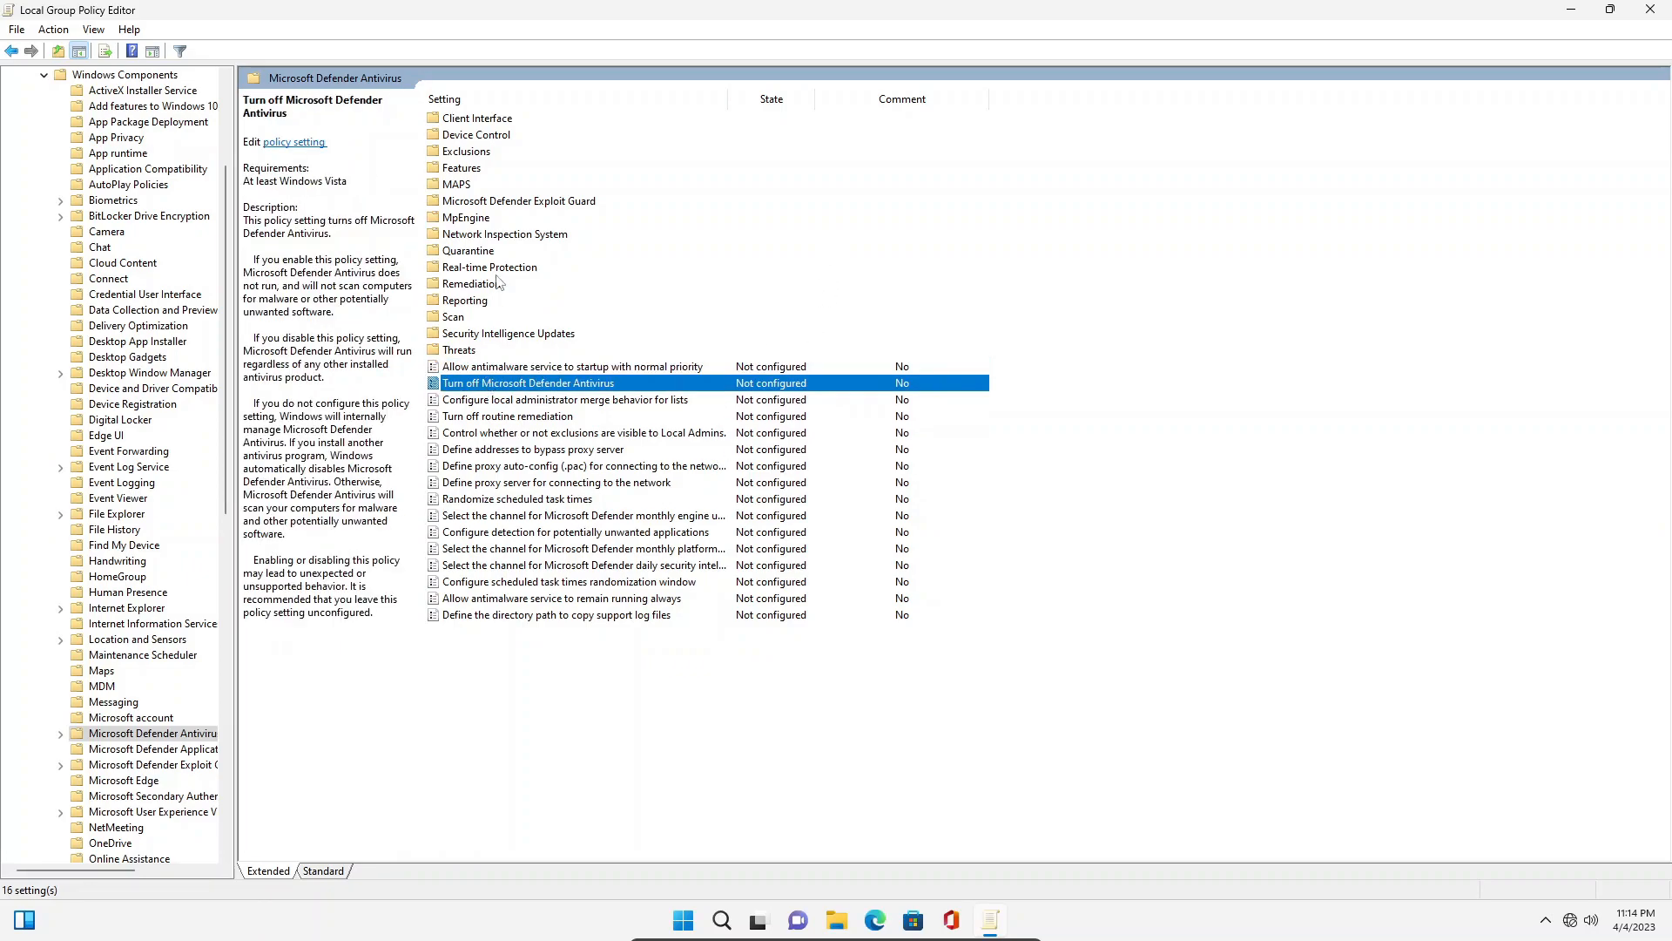
{"action": "left_click", "coordinate": [478, 117]}
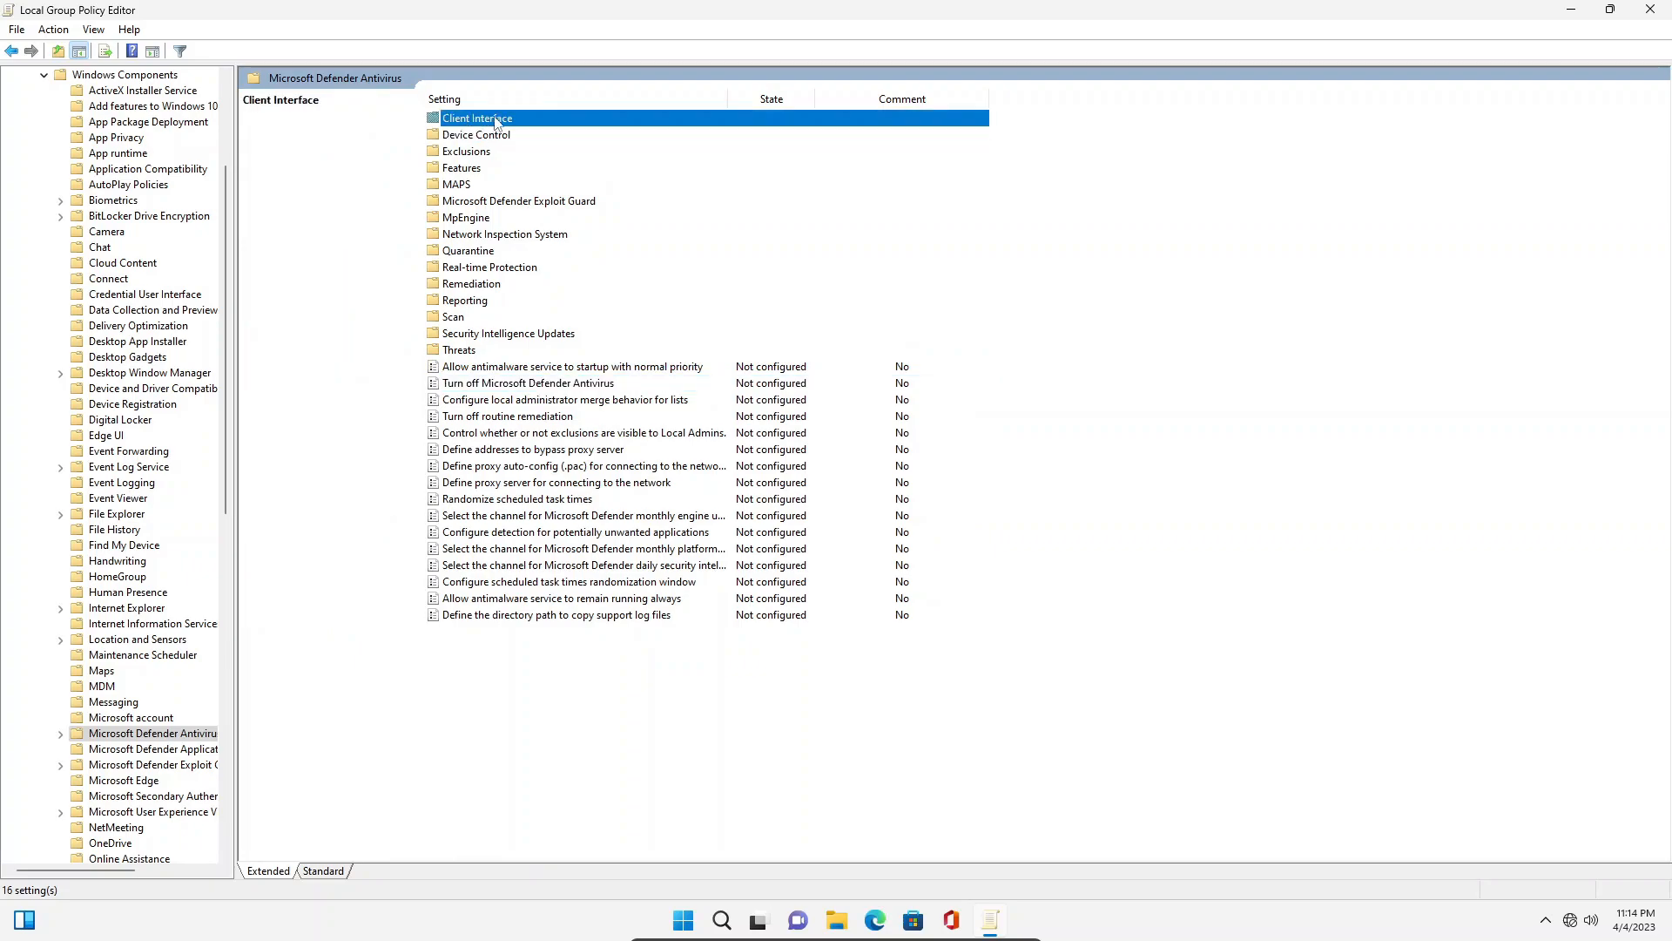
- Bring up the context menu for 'Allow antimalware service to startup with normal priority'
{"action": "left_click", "coordinate": [574, 366]}
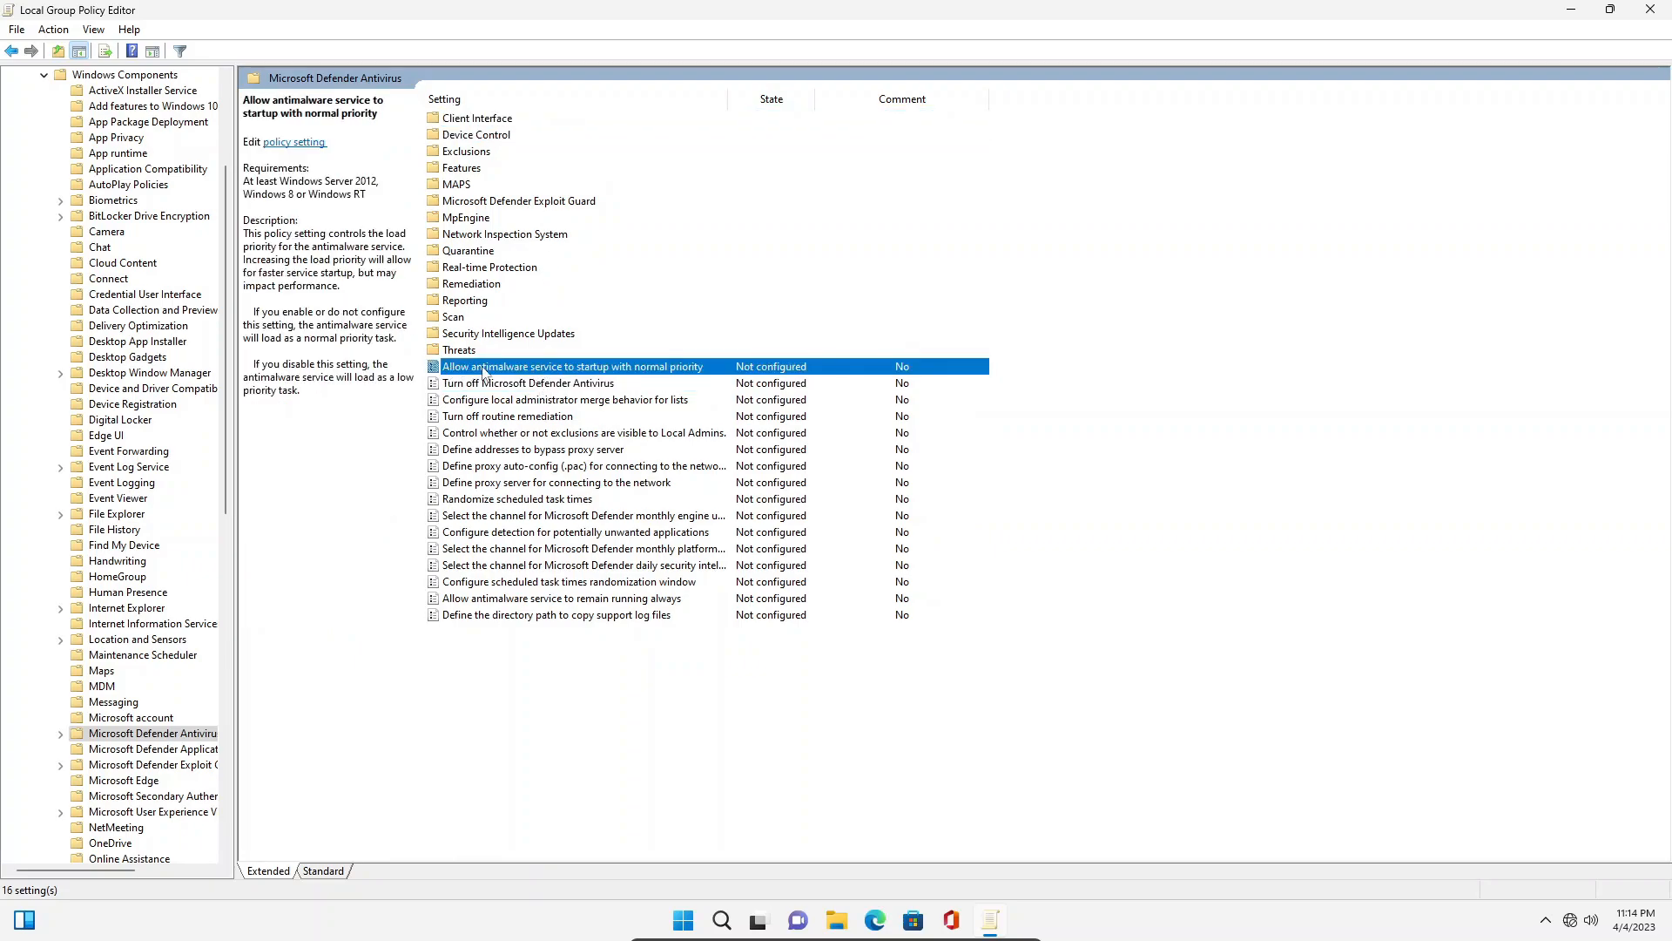
{"action": "mouse_move", "coordinate": [646, 370]}
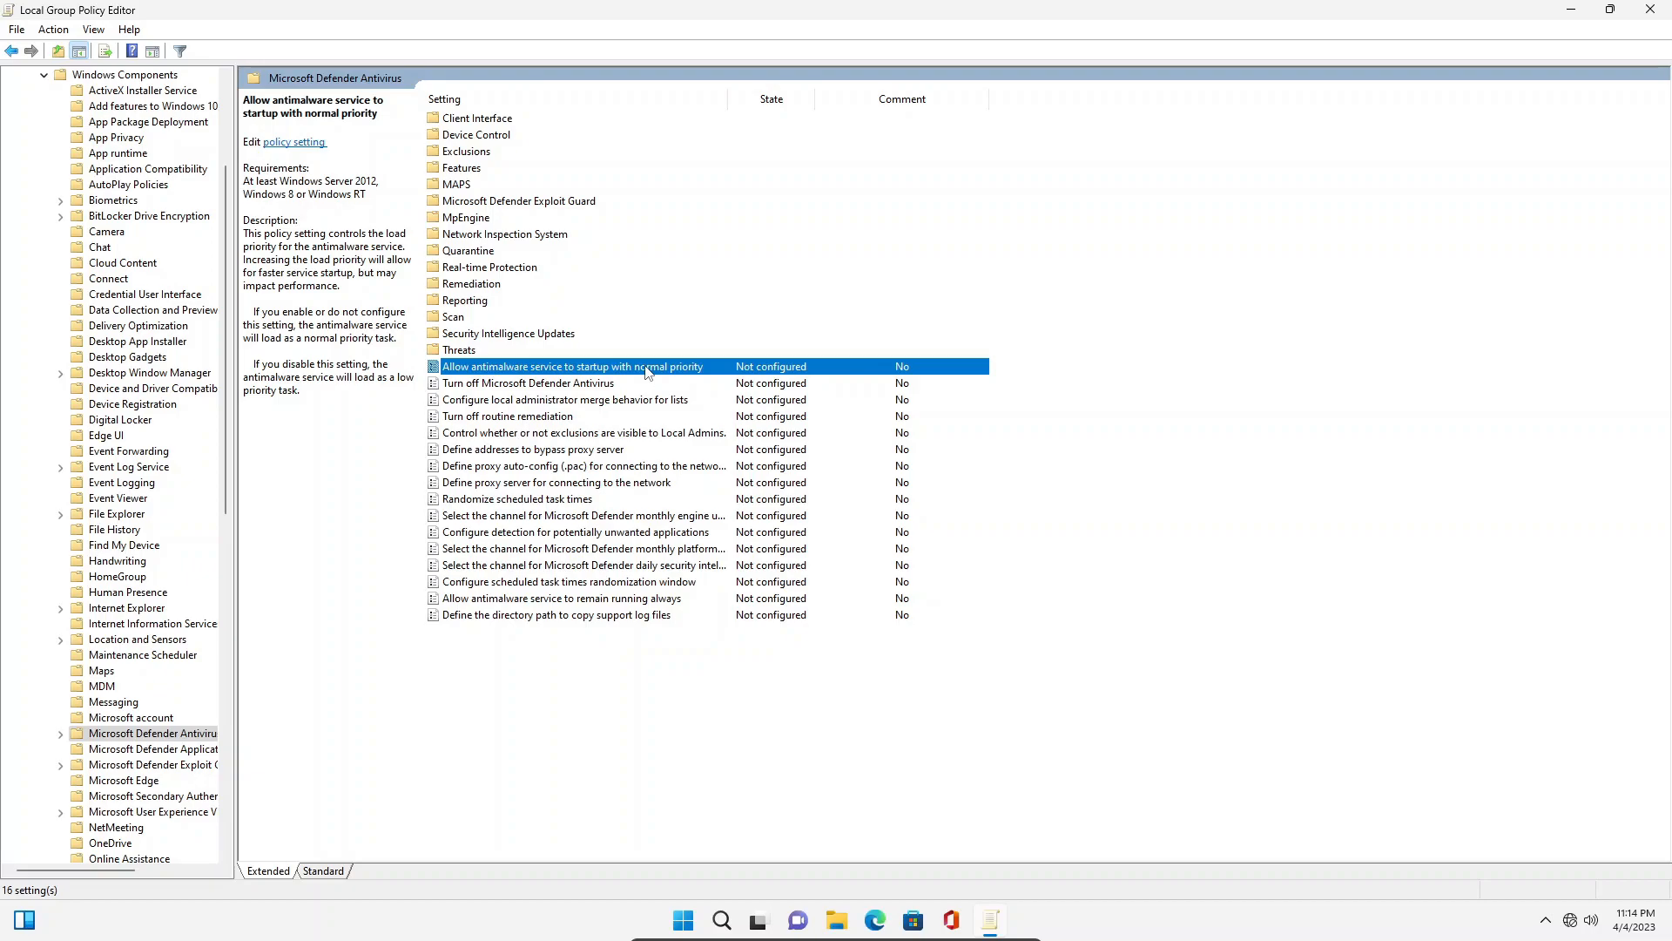
{"action": "right_click", "coordinate": [574, 365]}
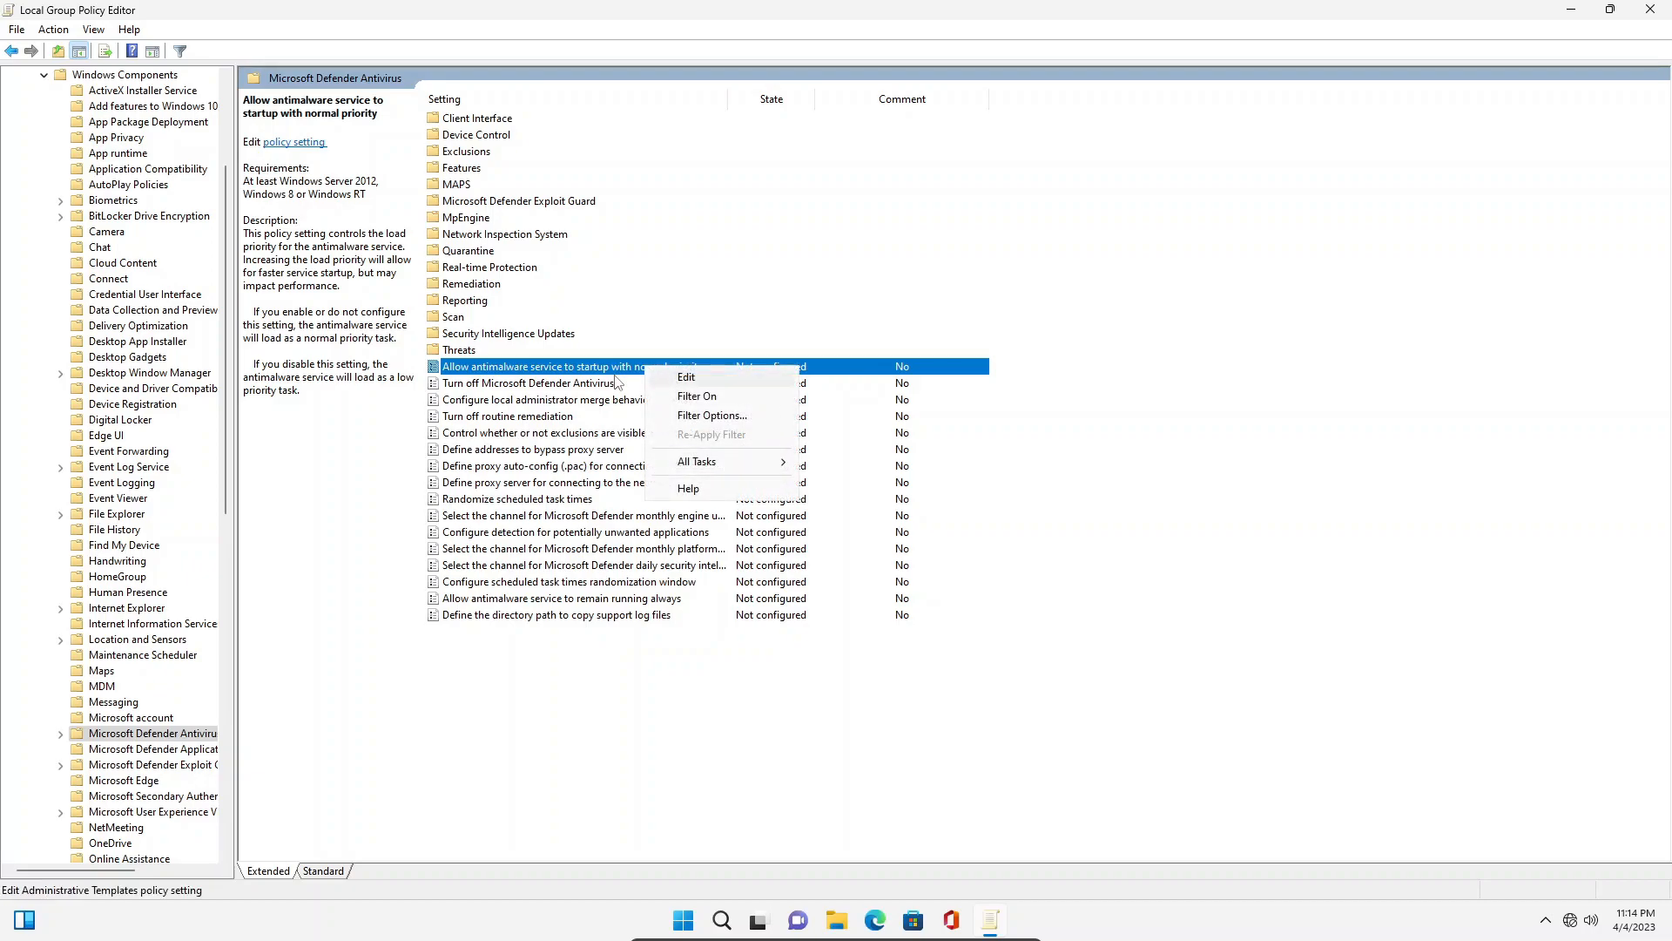
- Set 'Allow antimalware service to startup with normal priority' to Disabled and select Turn off Microsoft Defender Antivirus
{"action": "left_click", "coordinate": [687, 377]}
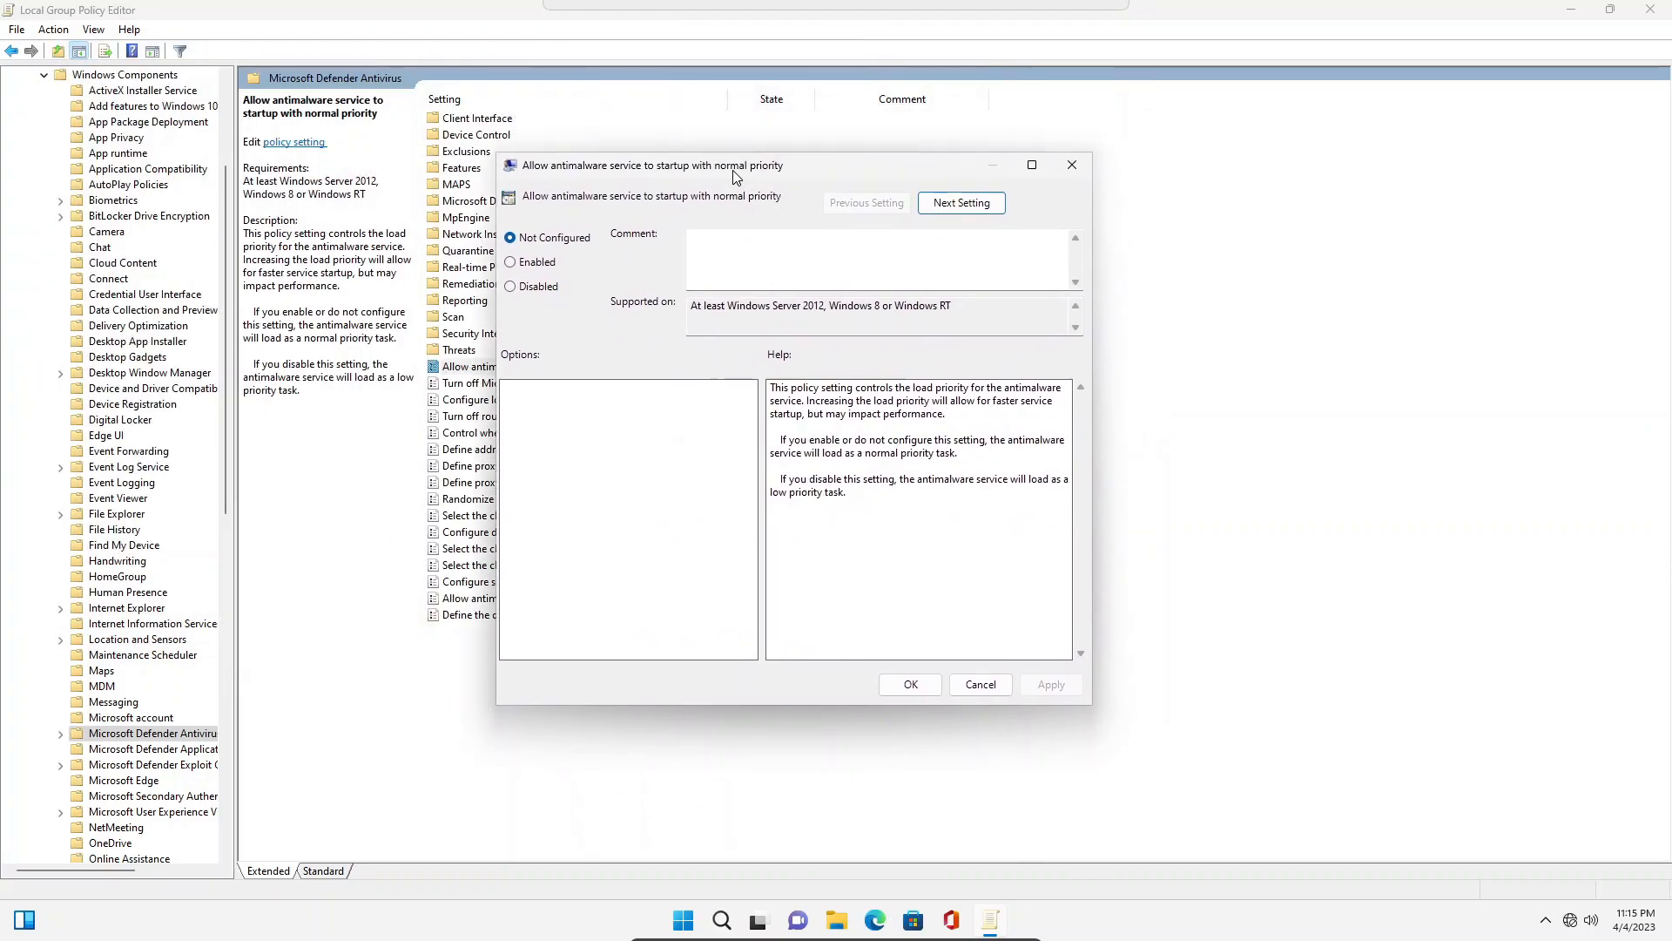
{"action": "mouse_move", "coordinate": [733, 201]}
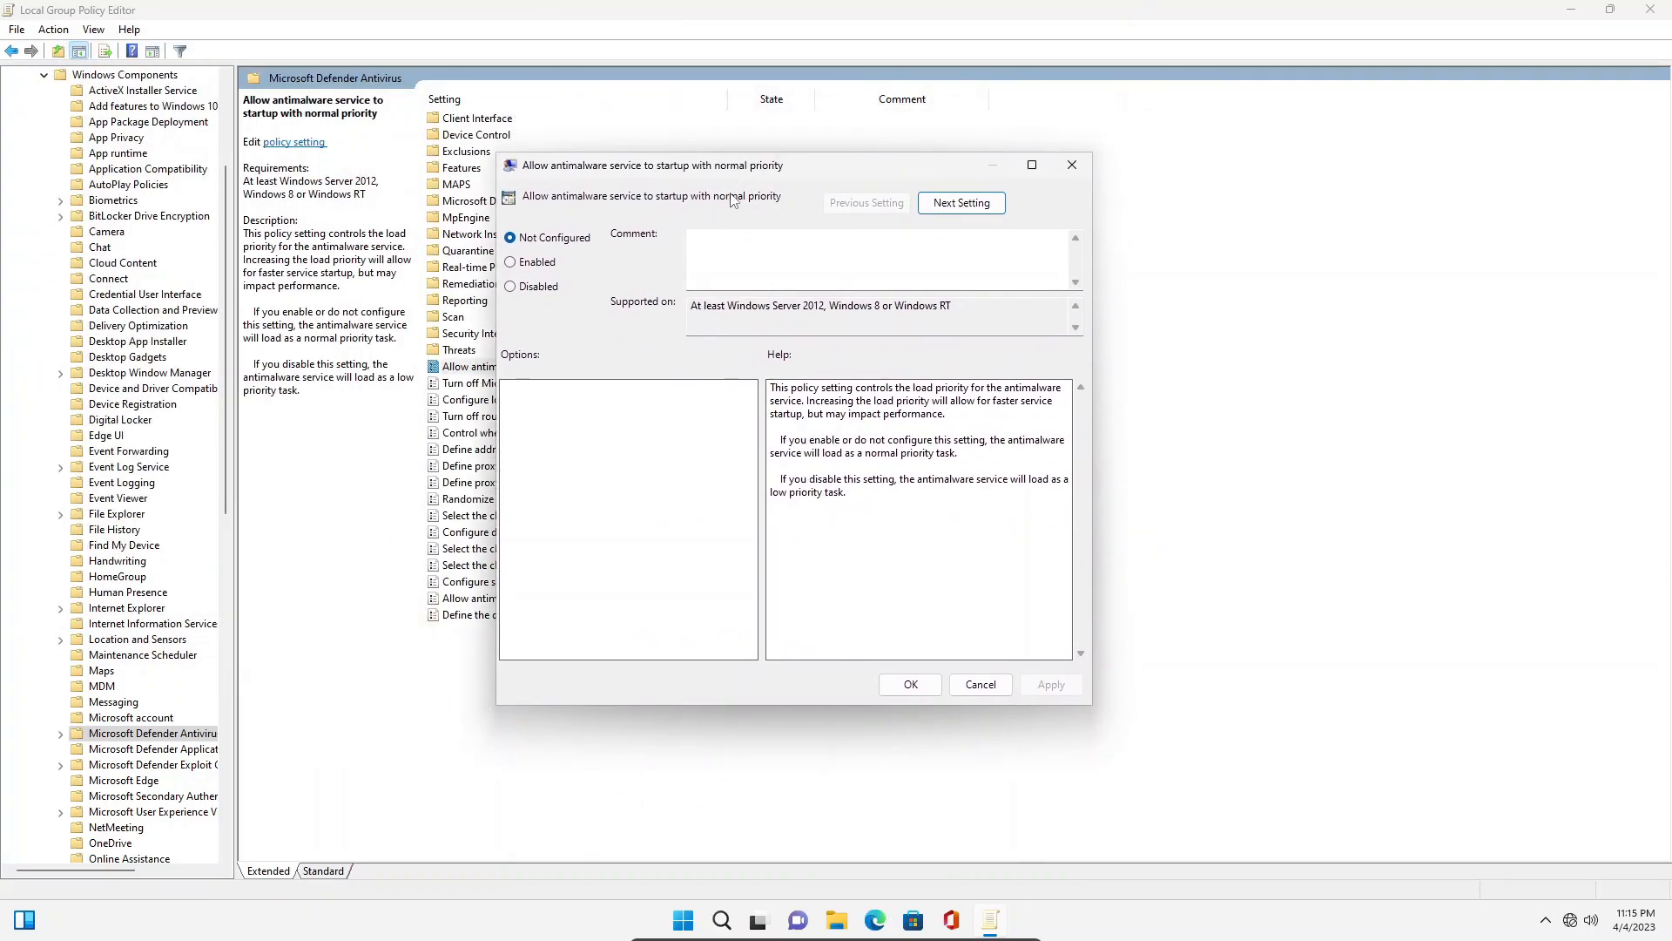
{"action": "left_click", "coordinate": [510, 286]}
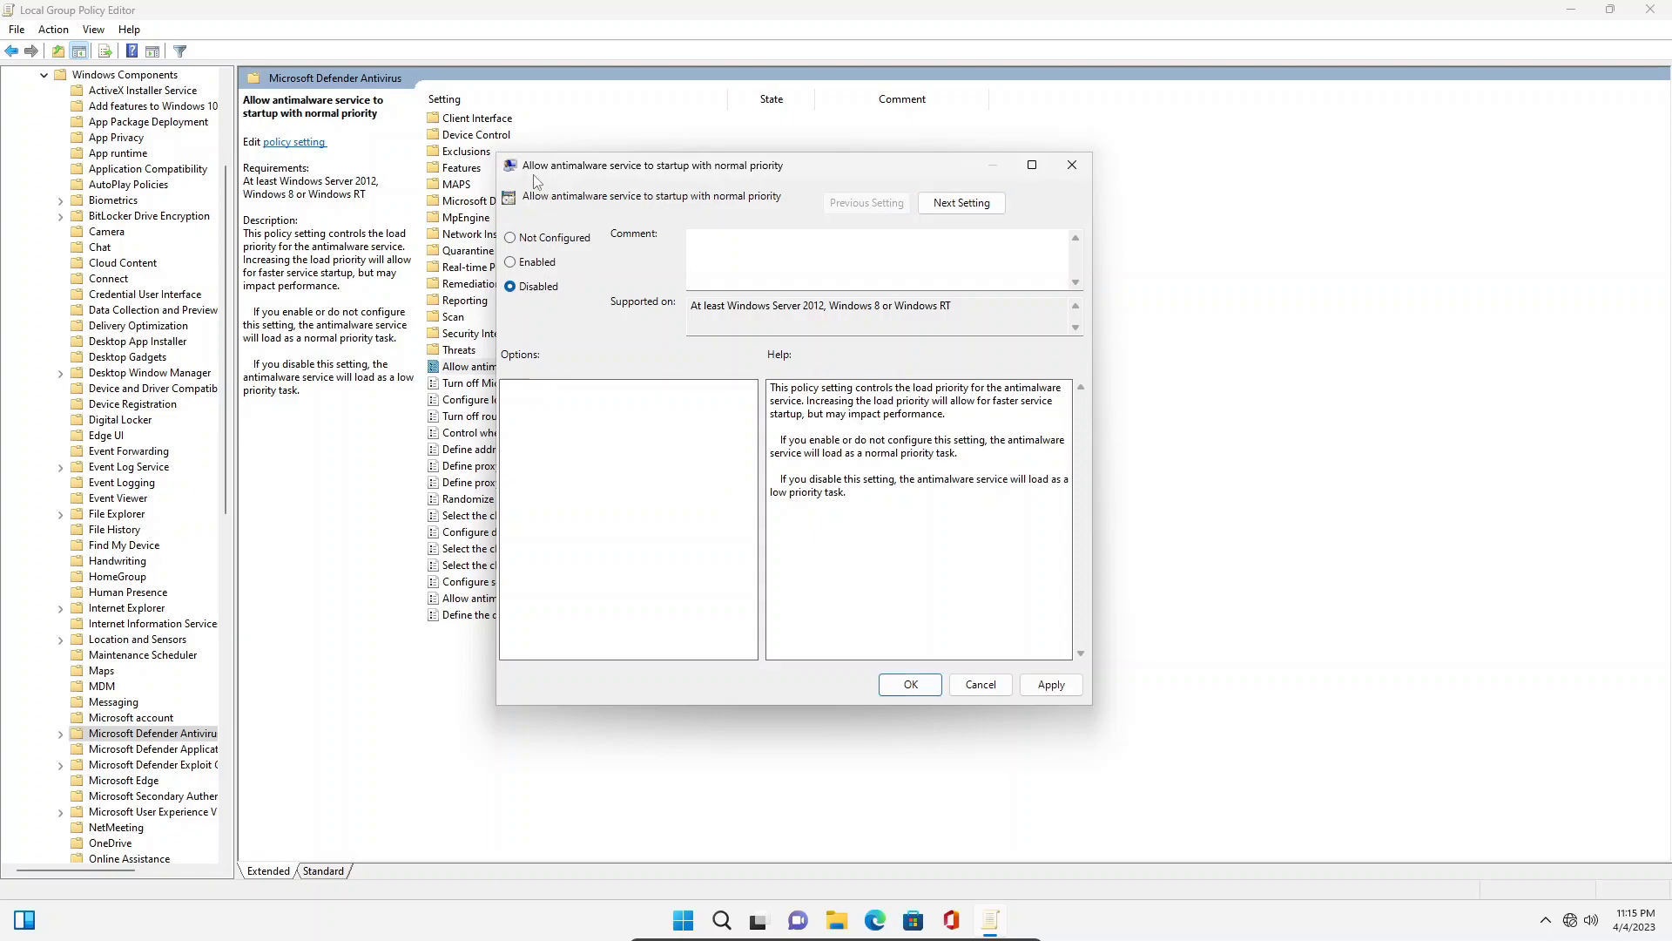
{"action": "mouse_move", "coordinate": [1034, 404]}
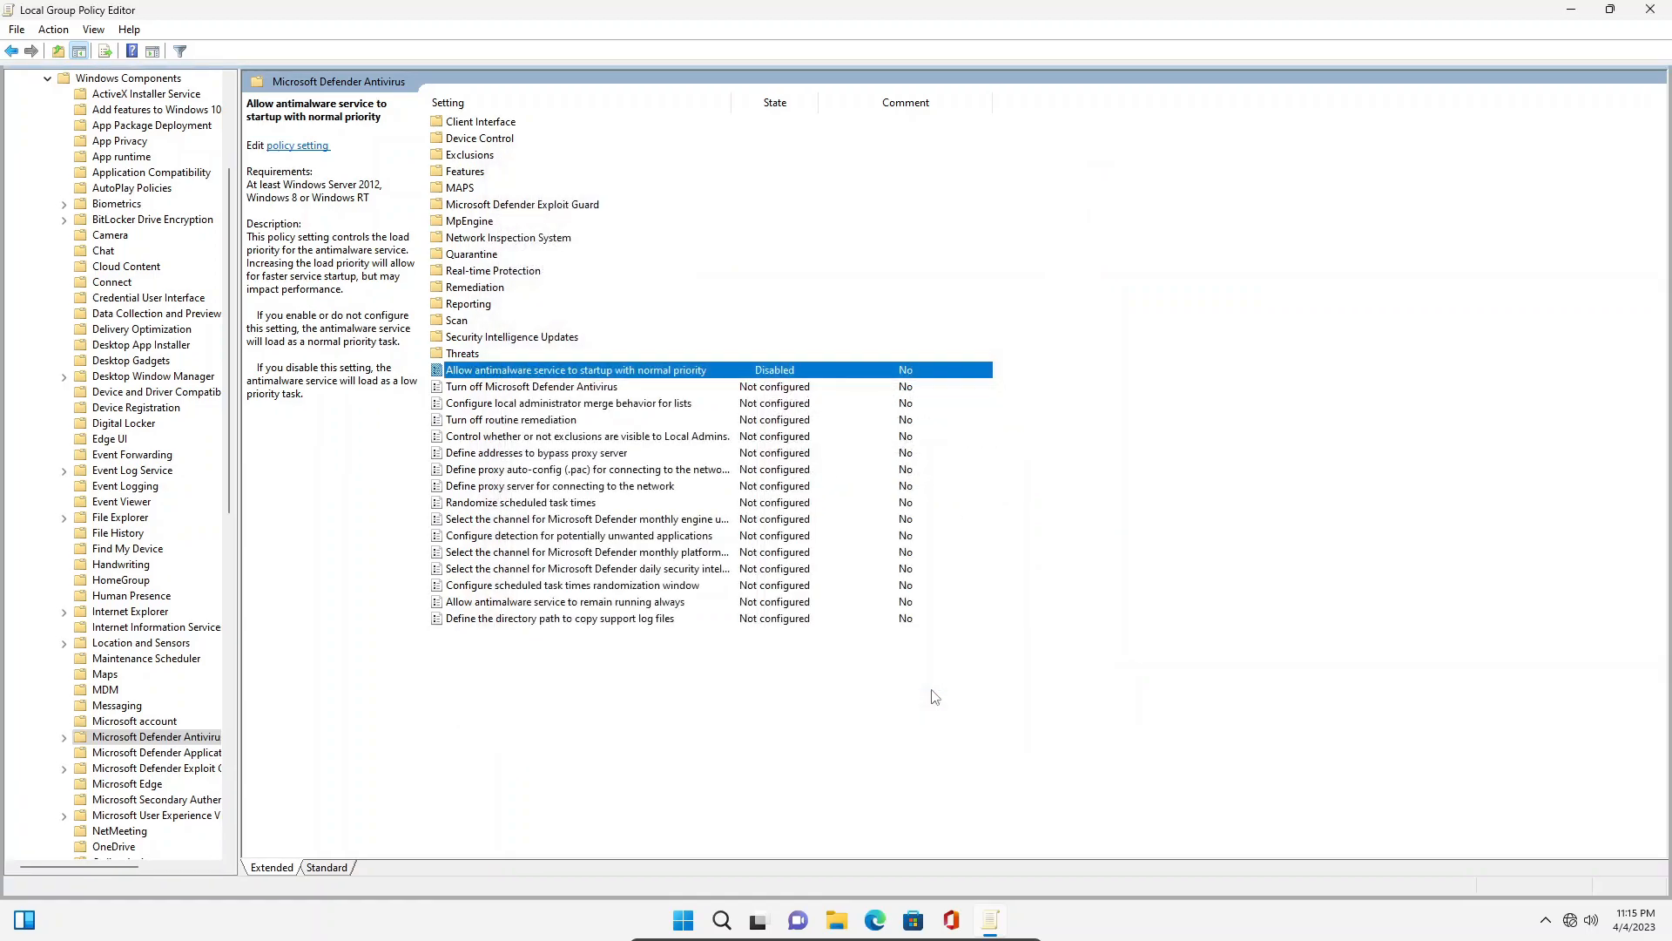
{"action": "left_click", "coordinate": [532, 386]}
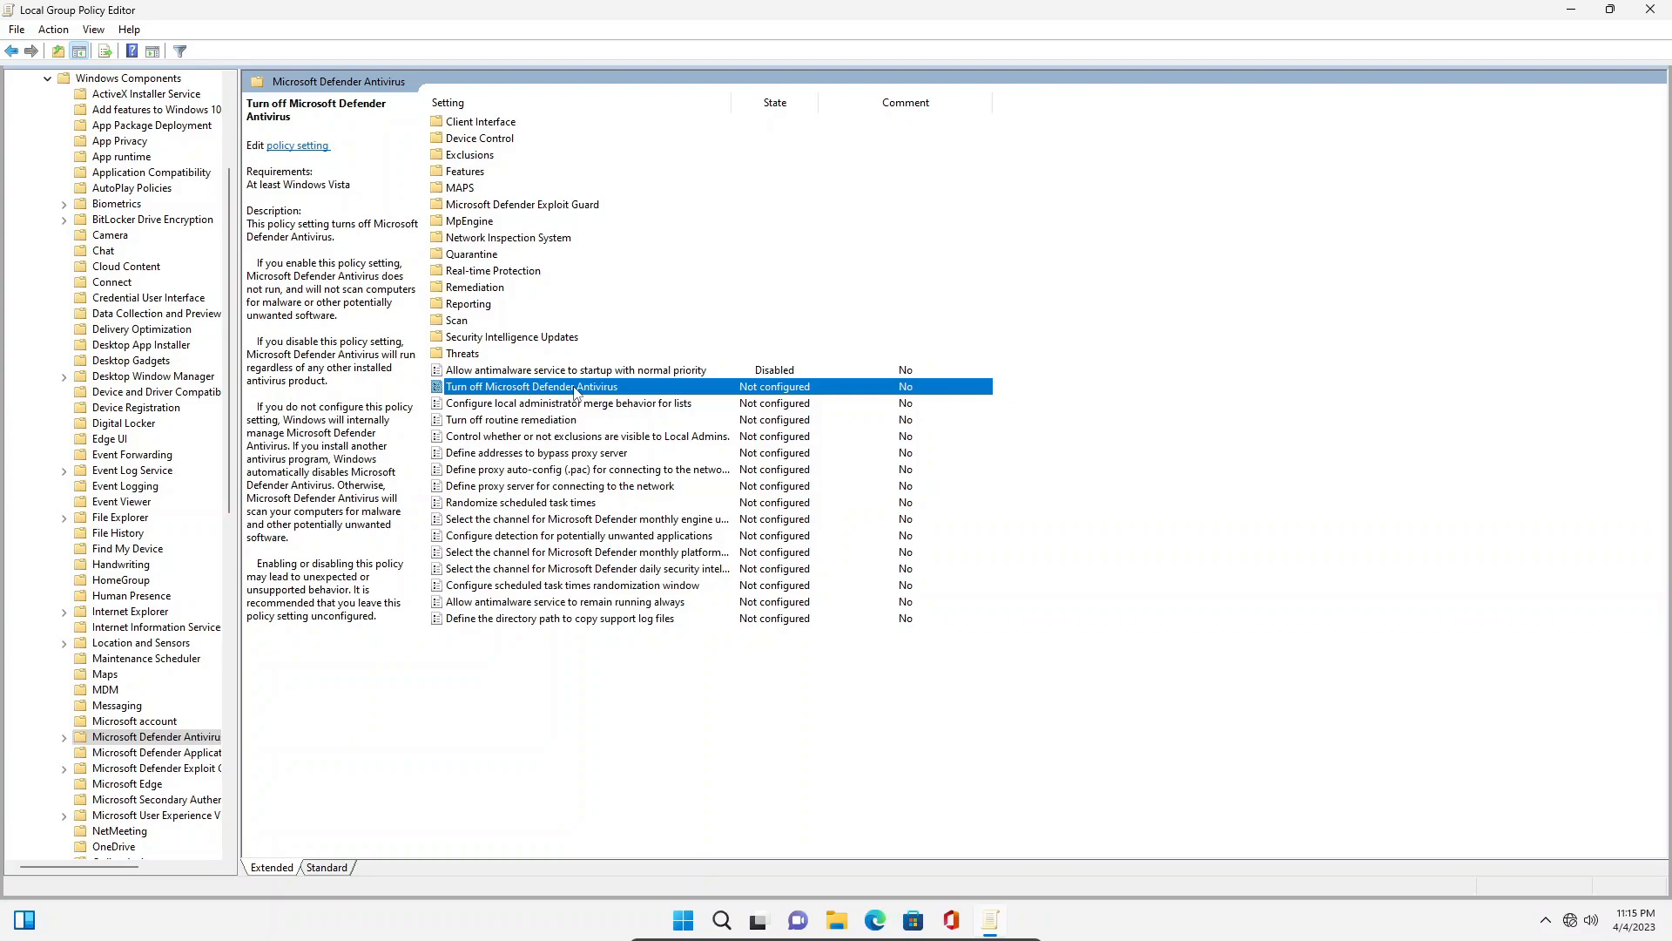
- Set Turn off Microsoft Defender Antivirus to Disabled
{"action": "double_click", "coordinate": [532, 386]}
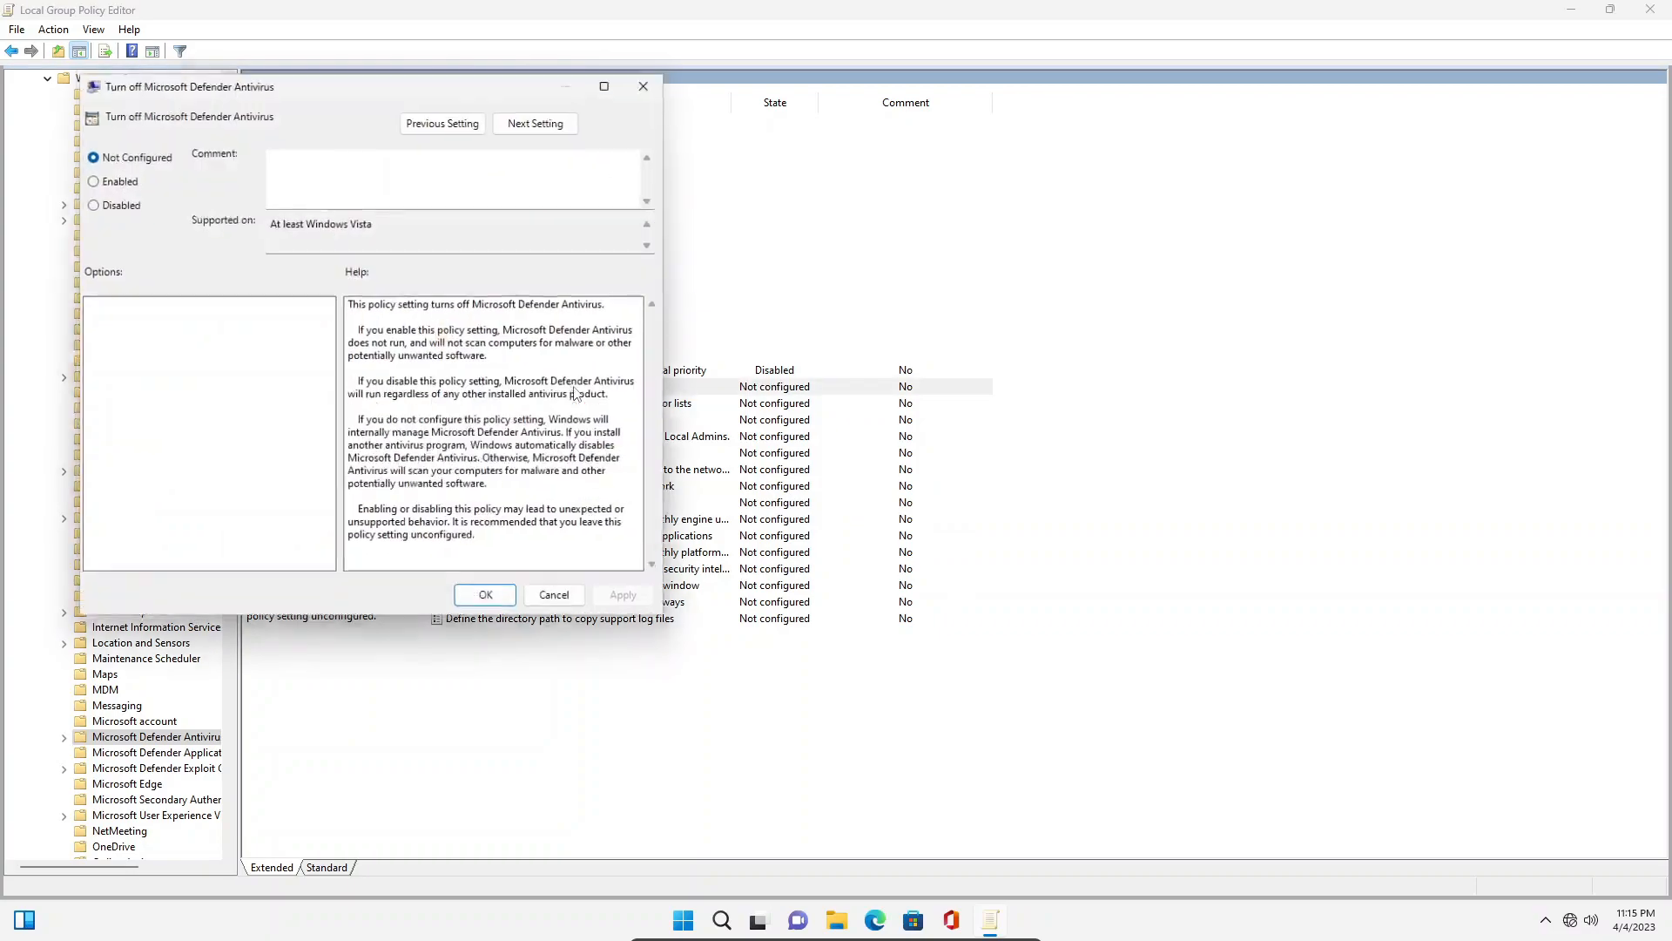
{"action": "left_click", "coordinate": [89, 205]}
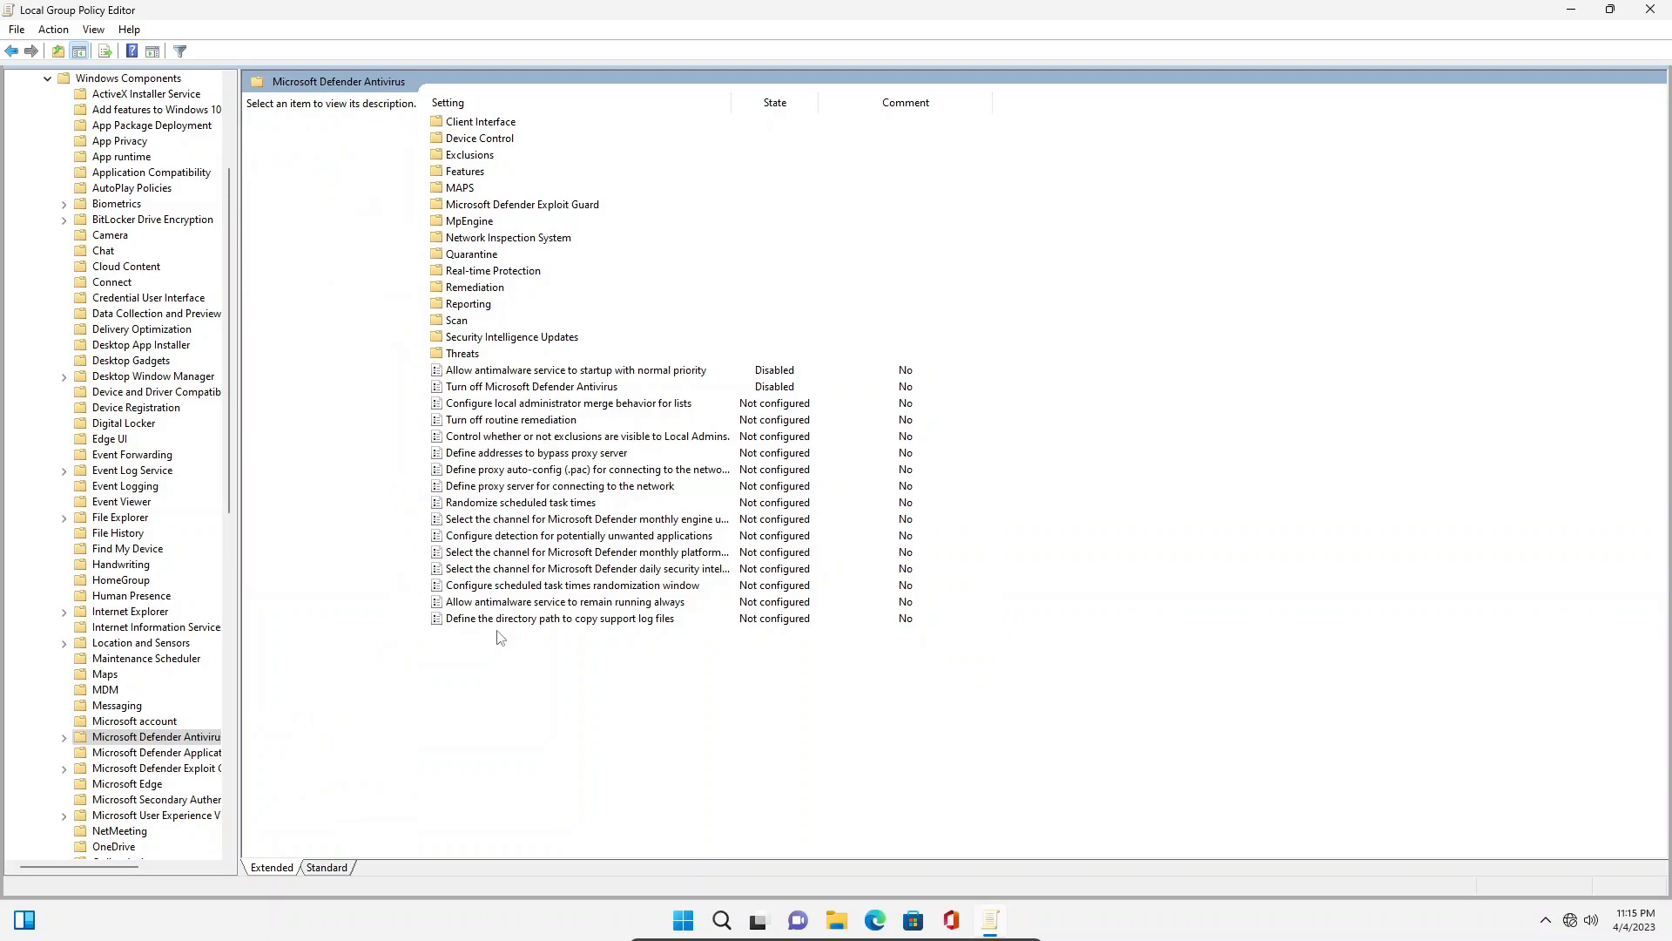
{"action": "mouse_move", "coordinate": [515, 128]}
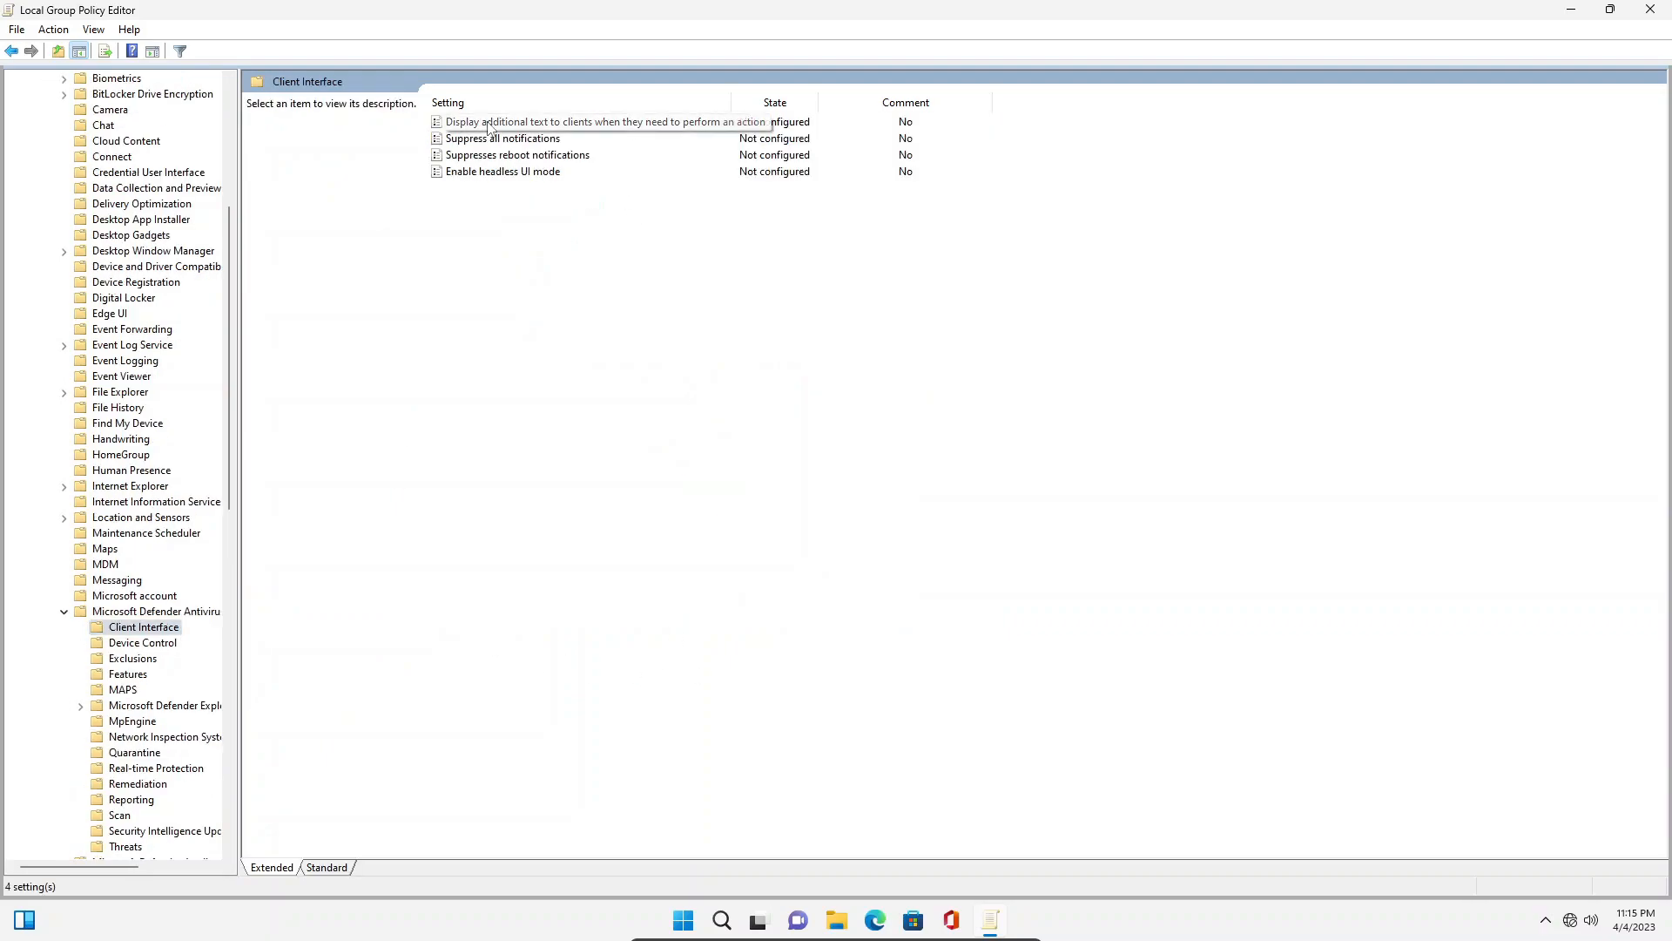
- Set Enable headless UI mode under Client Interface to Disabled
{"action": "left_click", "coordinate": [502, 172]}
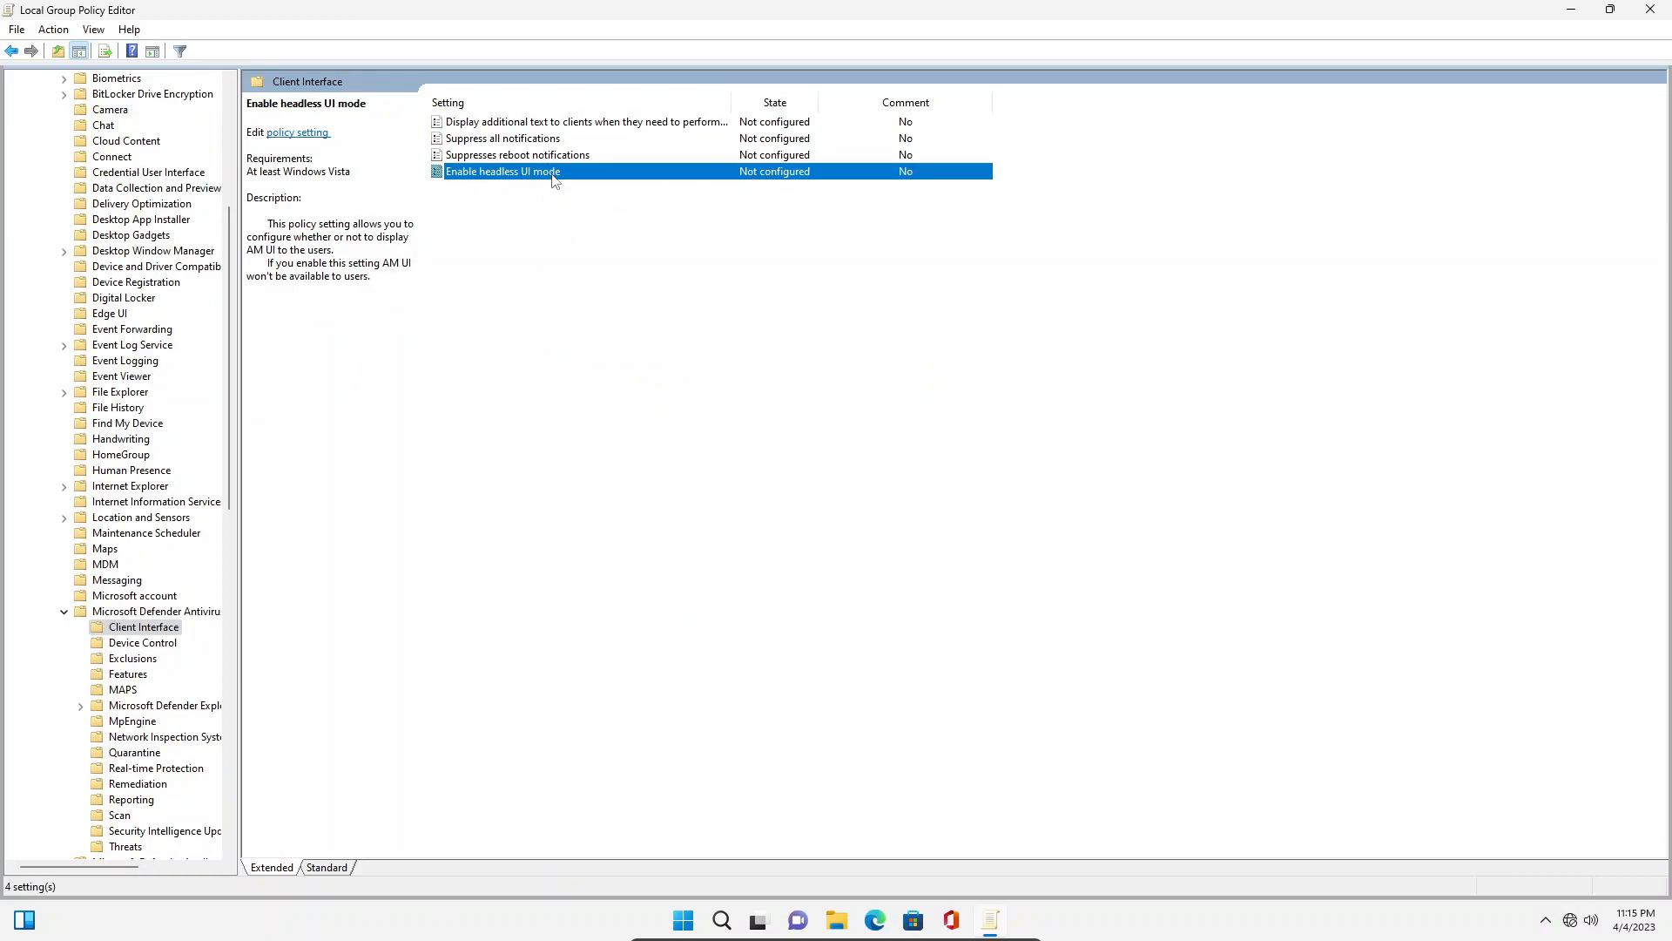
{"action": "double_click", "coordinate": [502, 172]}
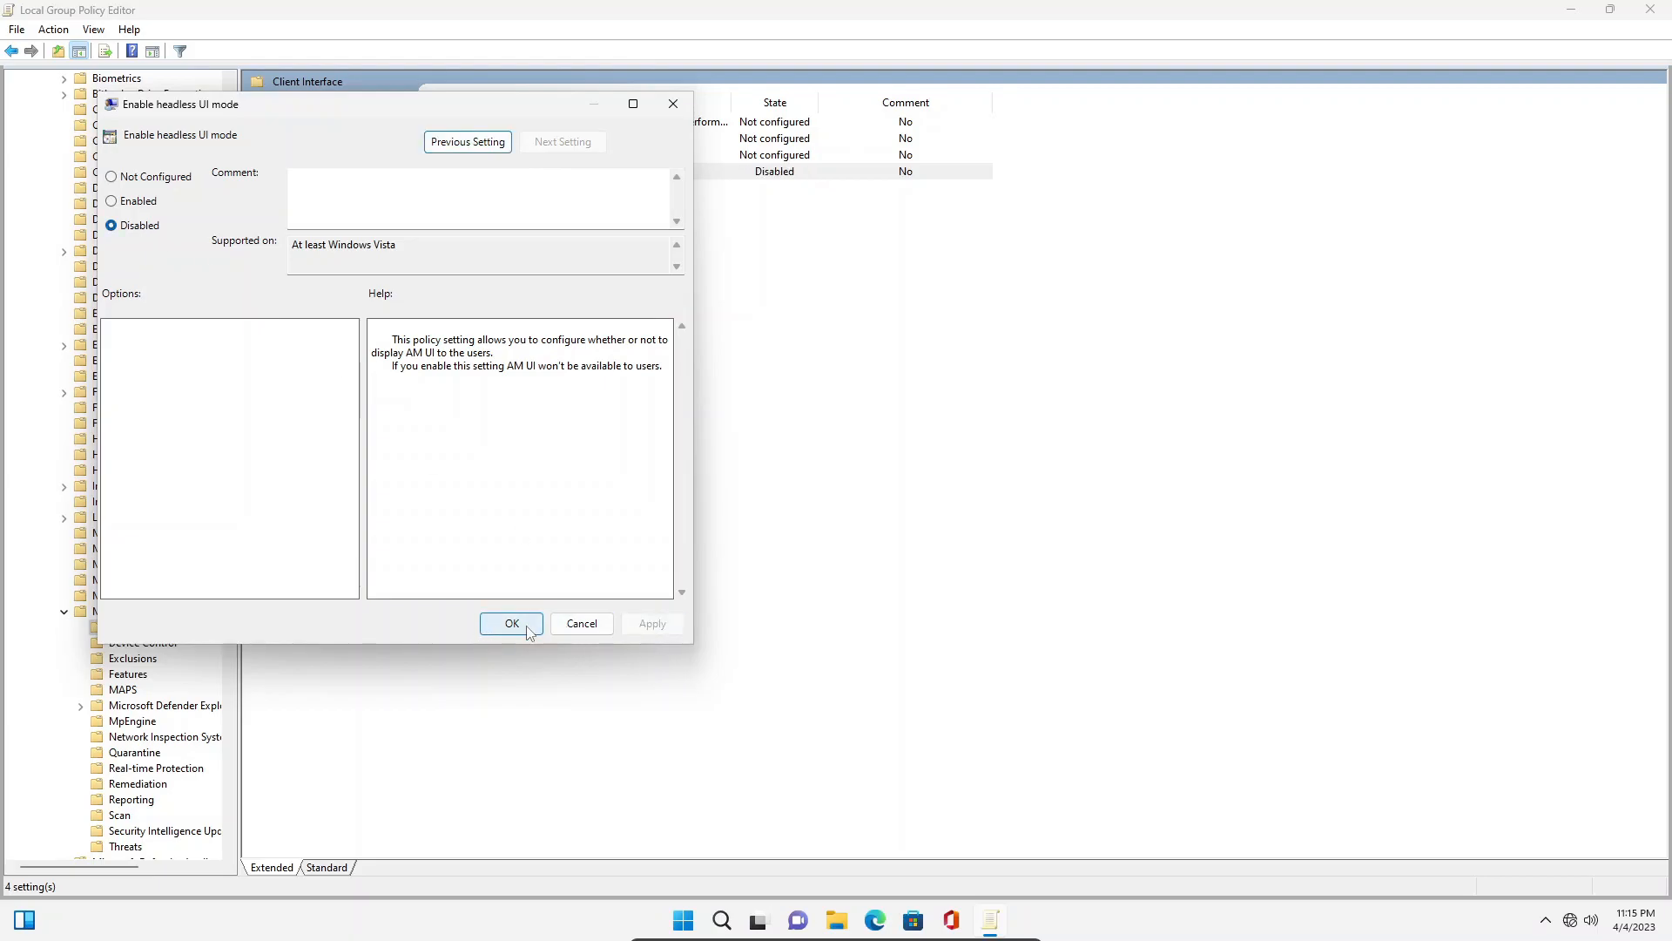
{"action": "left_click", "coordinate": [511, 623]}
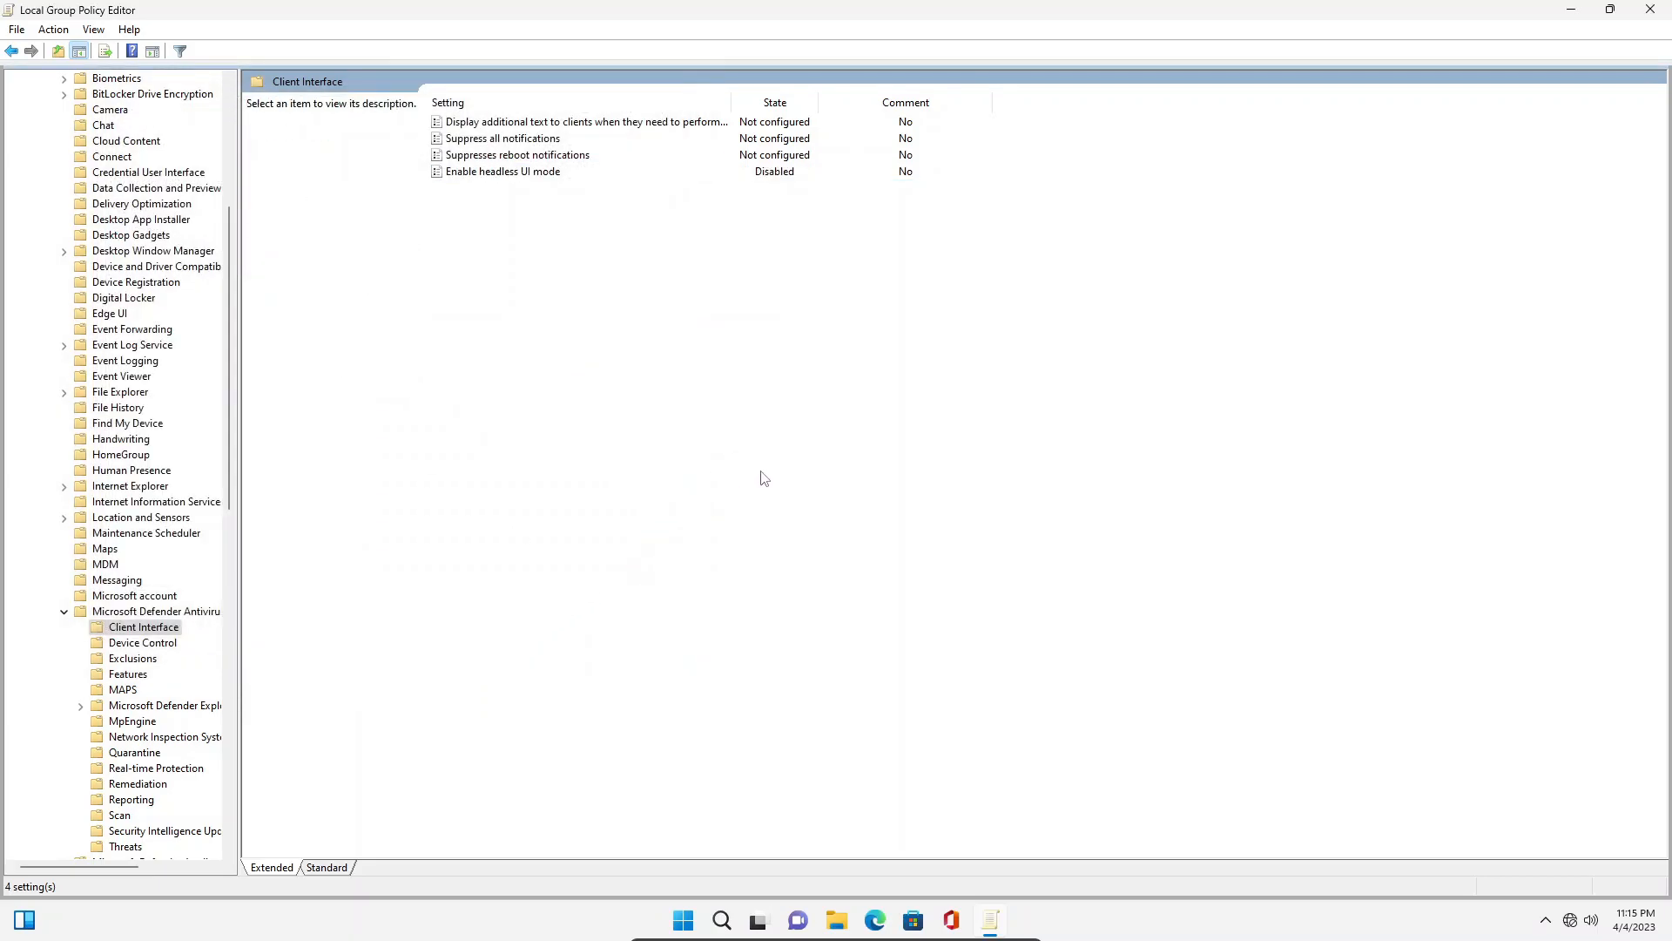
{"action": "mouse_move", "coordinate": [770, 470]}
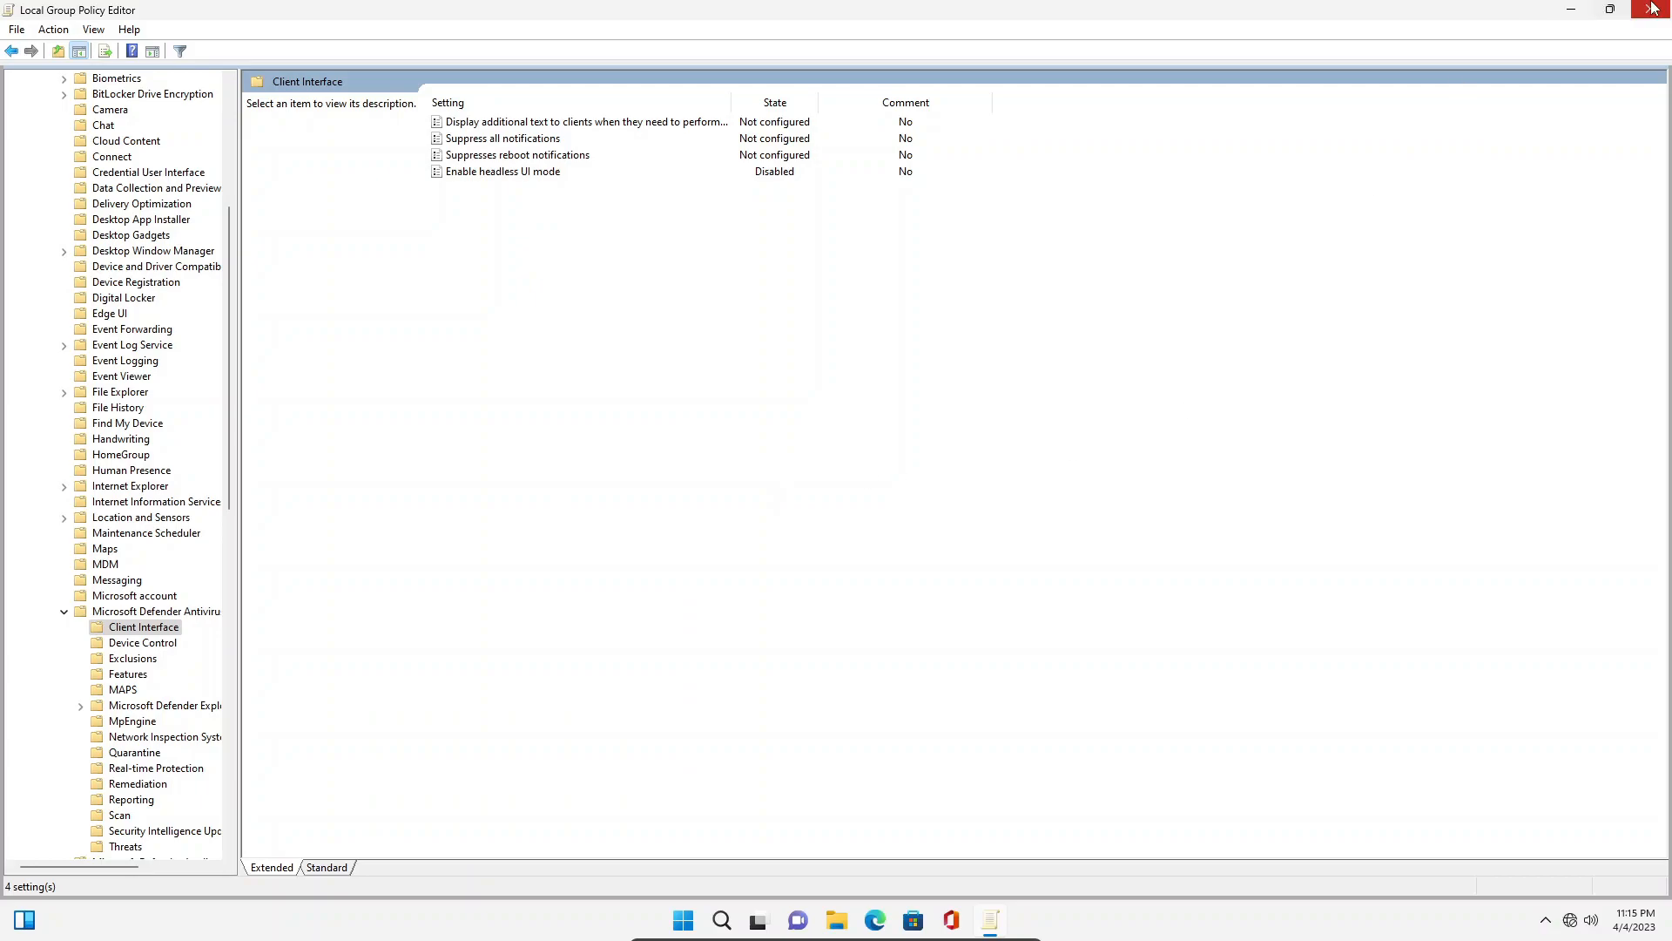
- Close the Local Group Policy Editor, returning to the desktop
{"action": "left_click", "coordinate": [1660, 10]}
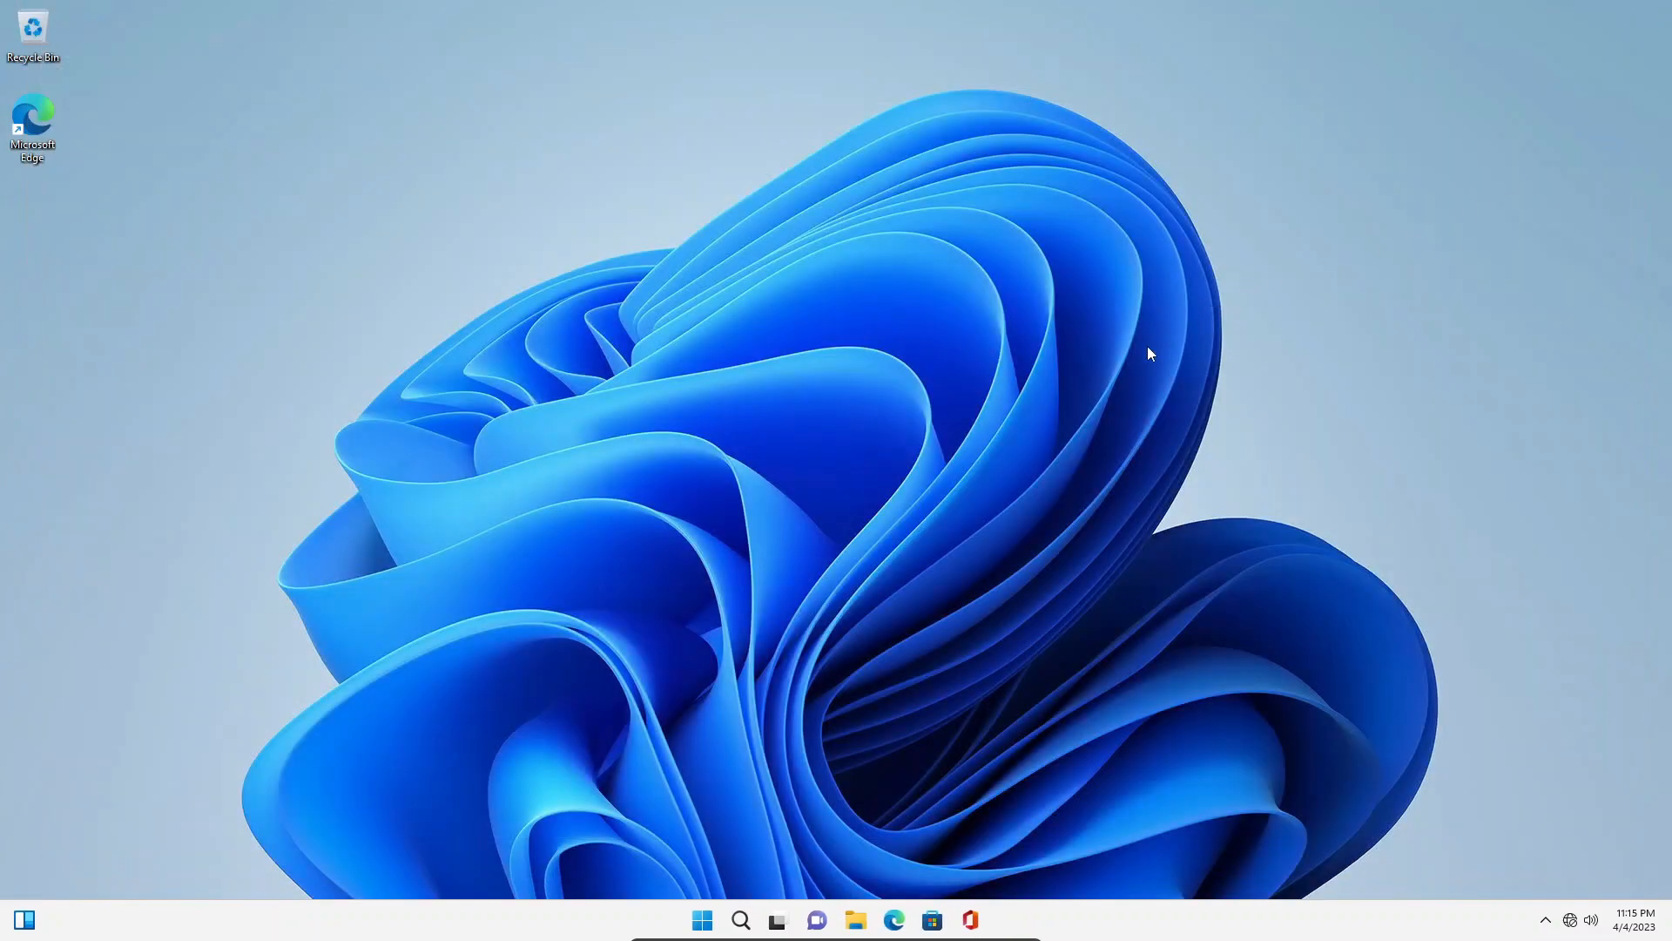
{"action": "mouse_move", "coordinate": [723, 906]}
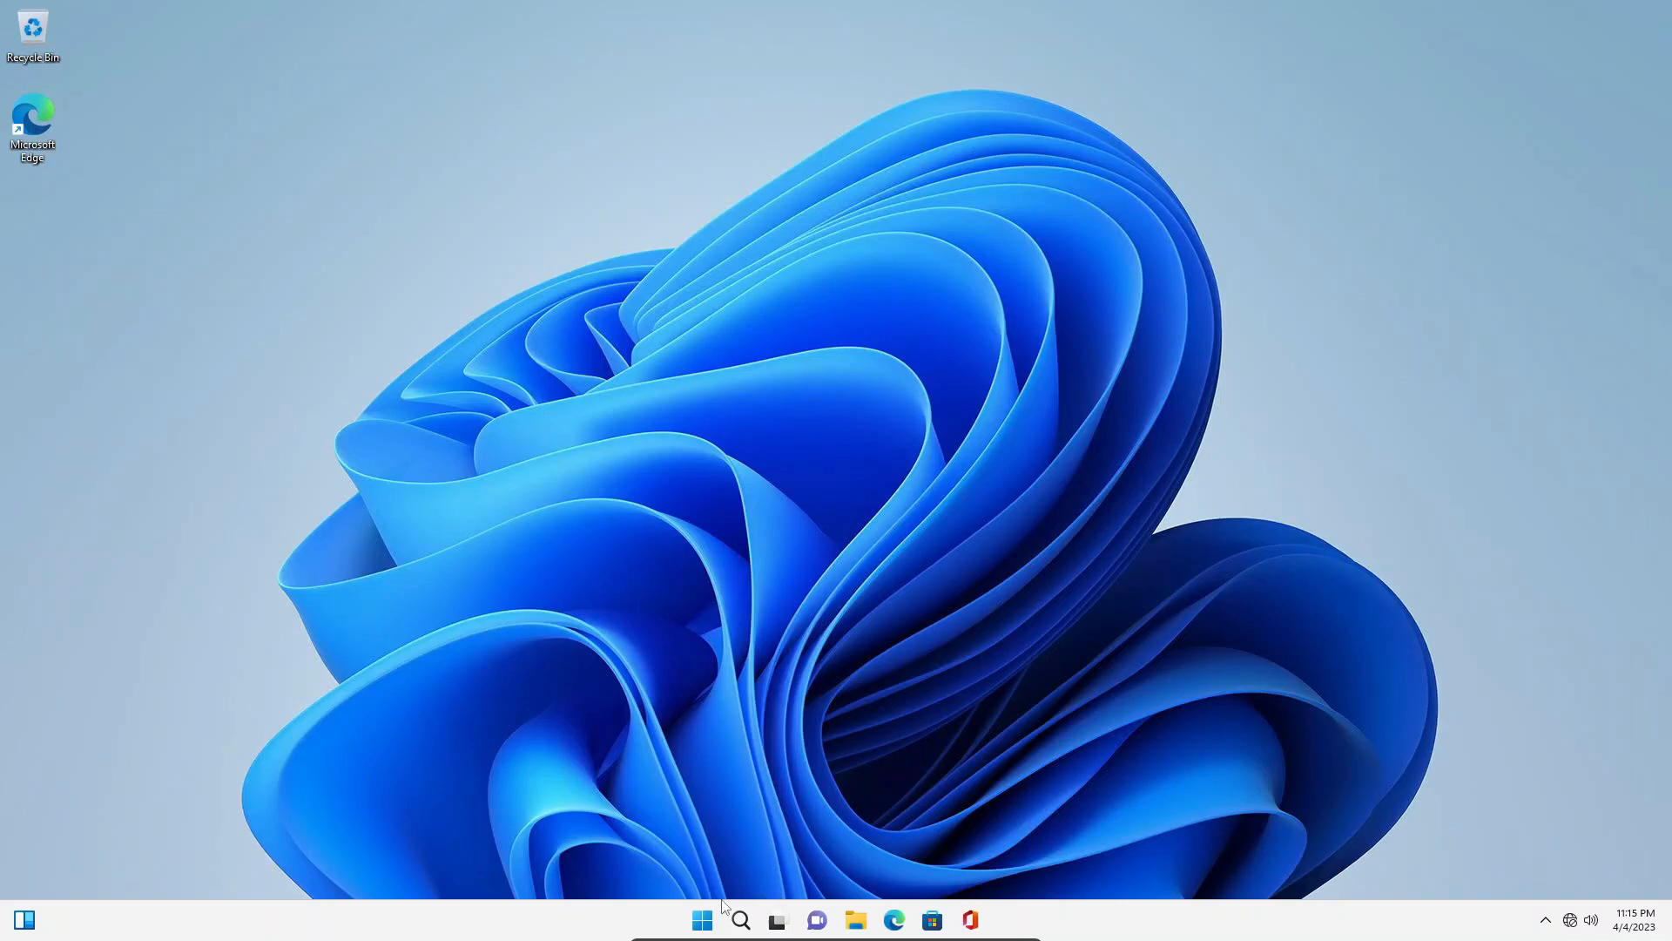
{"action": "mouse_move", "coordinate": [904, 670]}
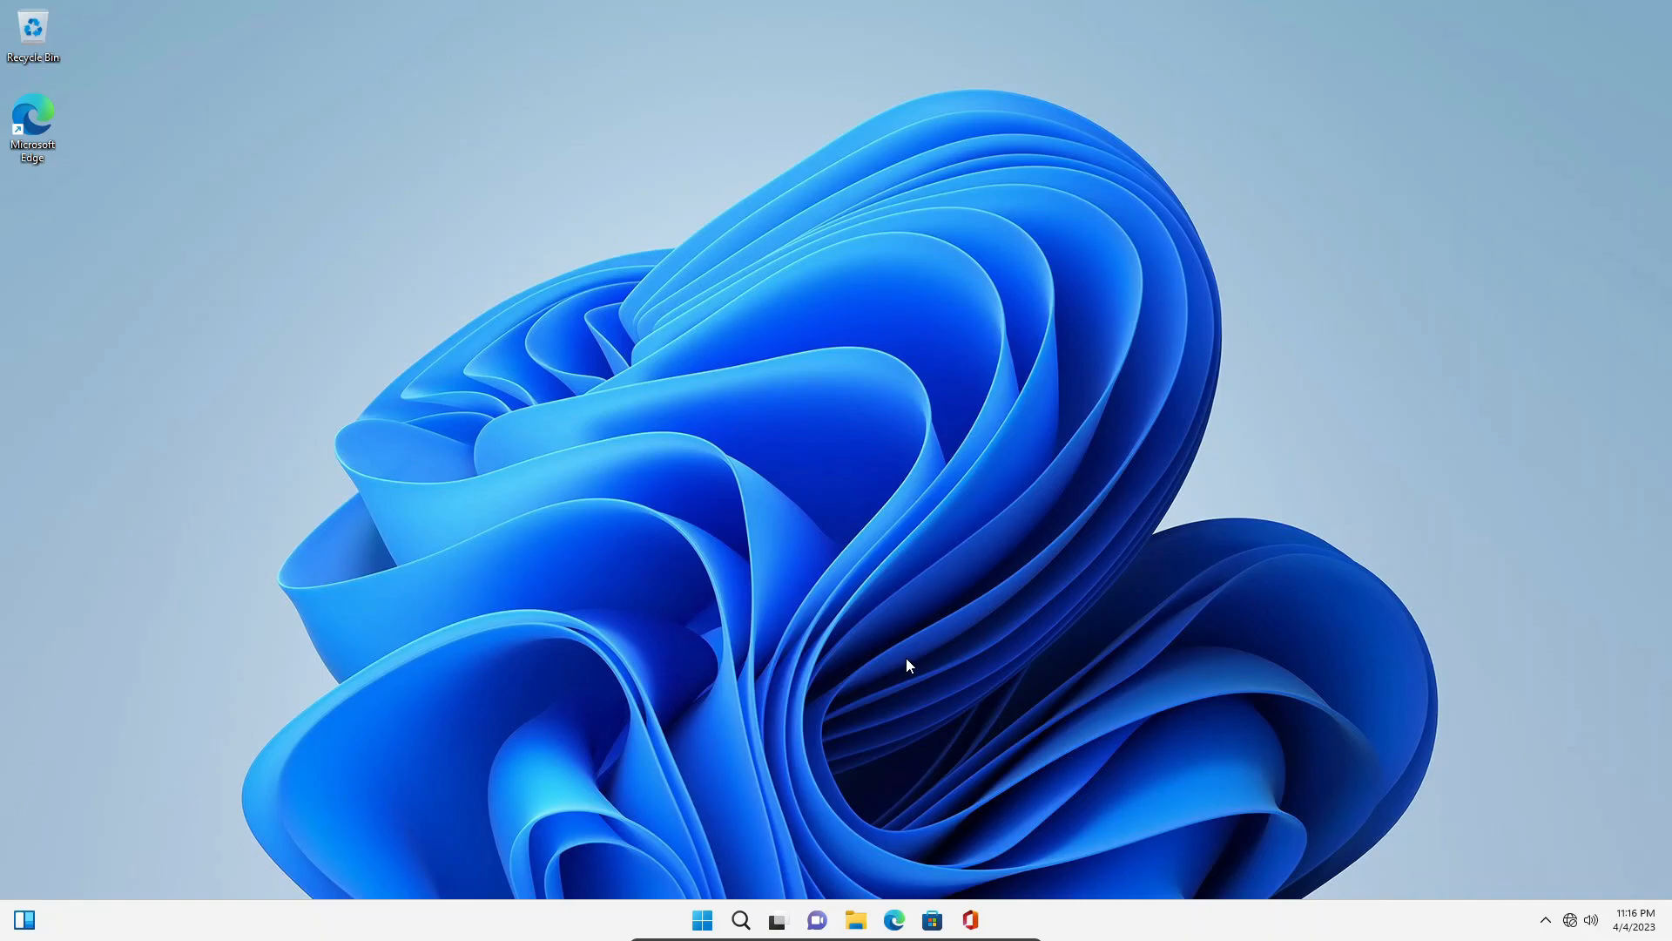
{"action": "mouse_move", "coordinate": [907, 660]}
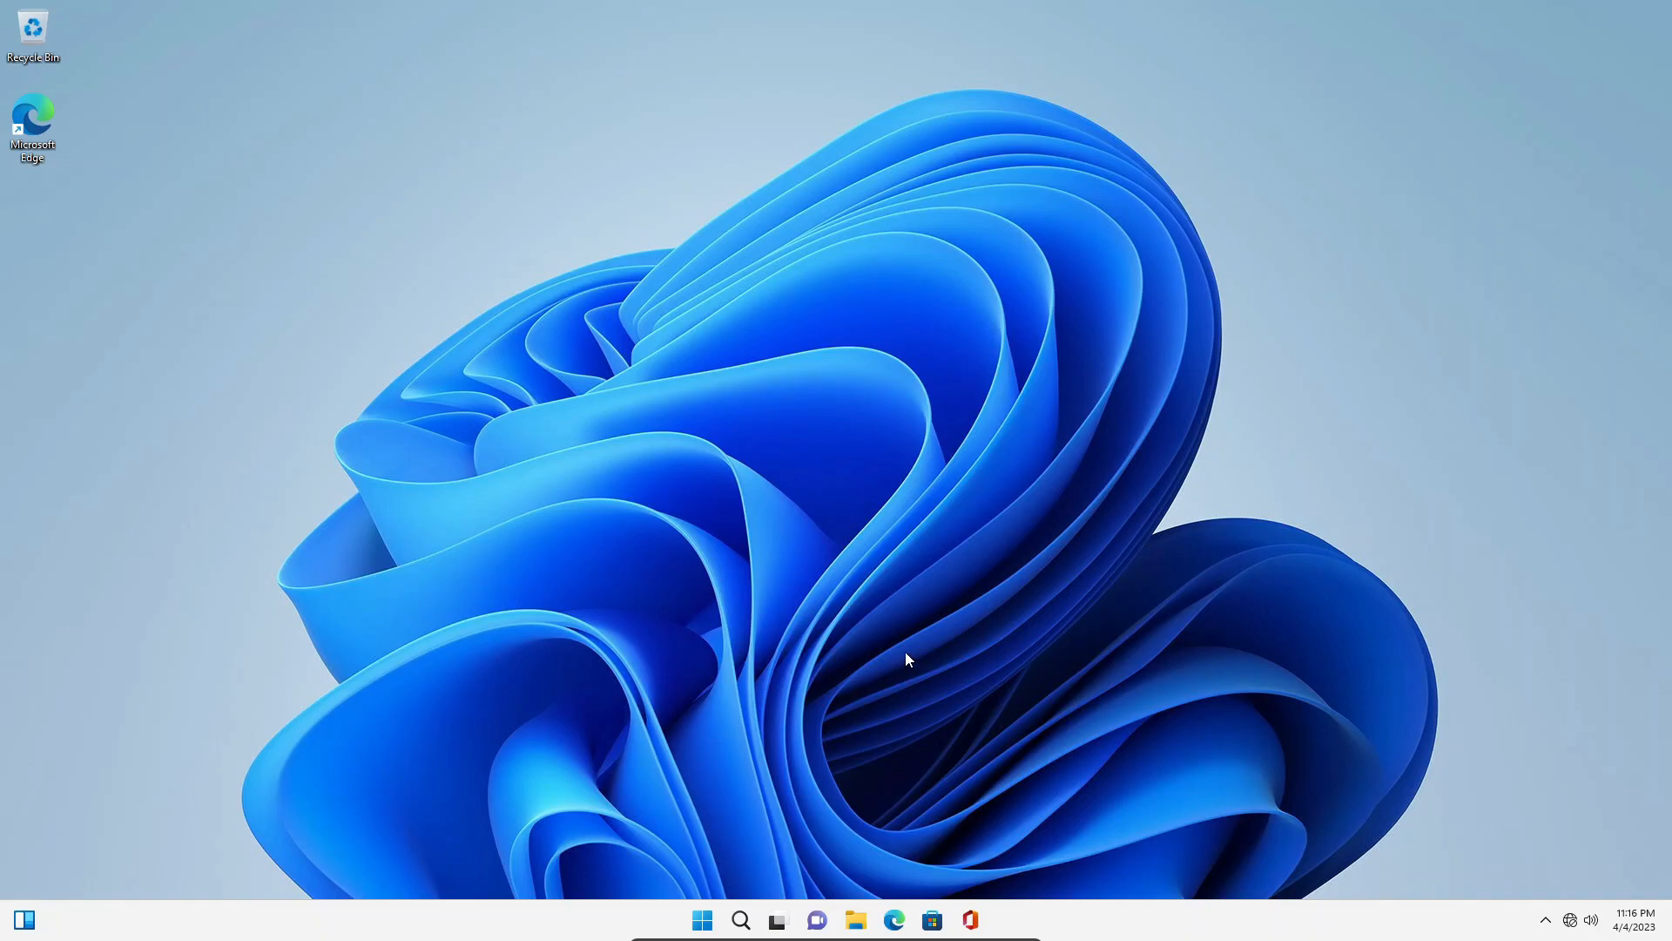